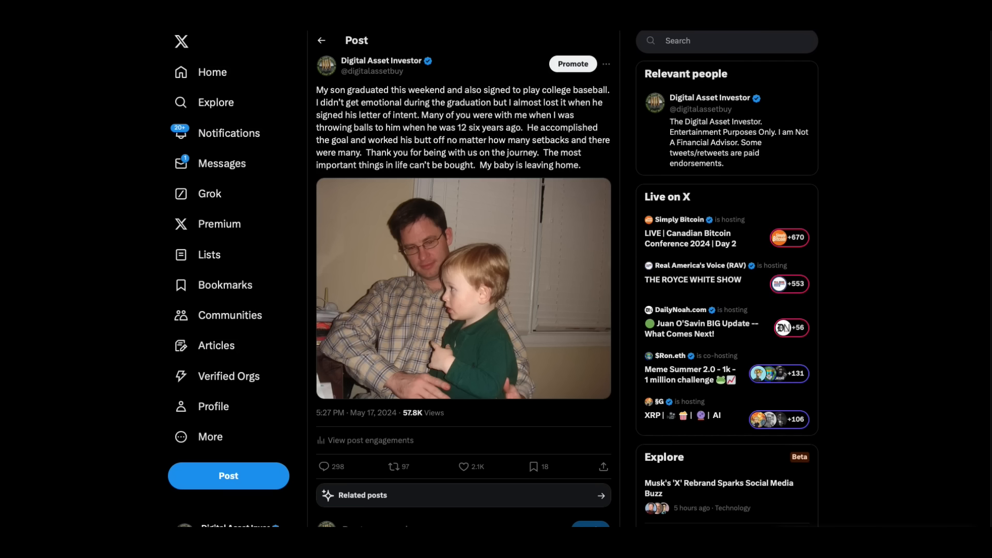
mouse_move(524, 281)
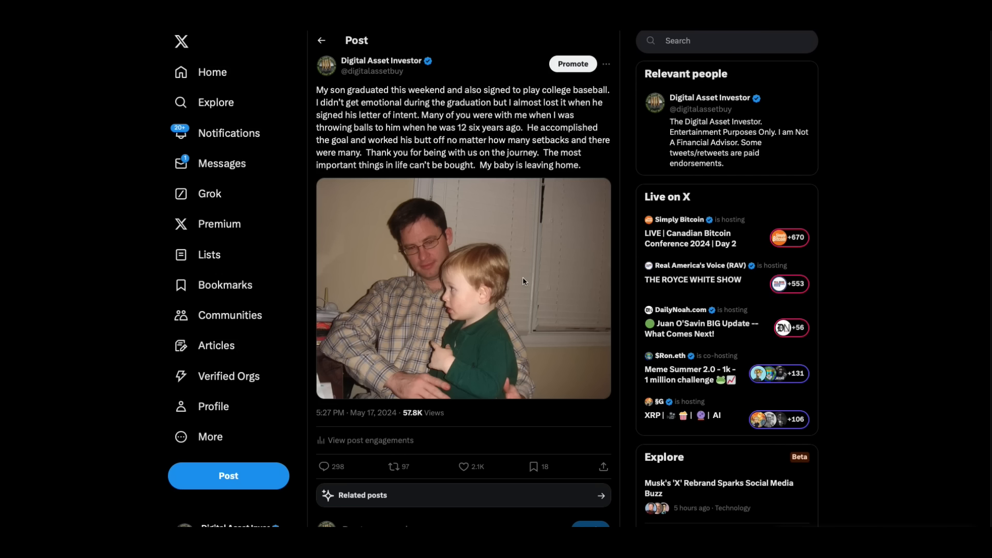
mouse_move(464, 197)
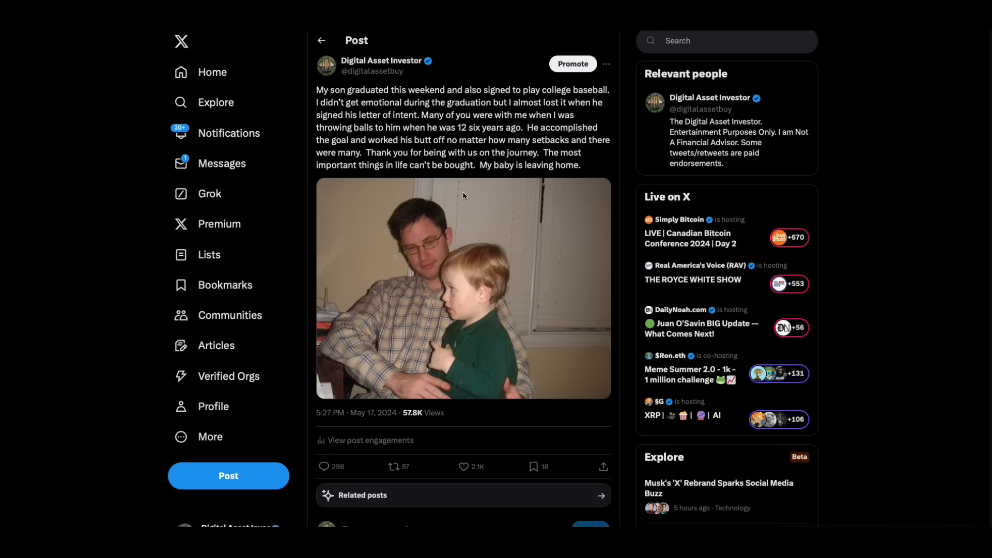
mouse_move(455, 152)
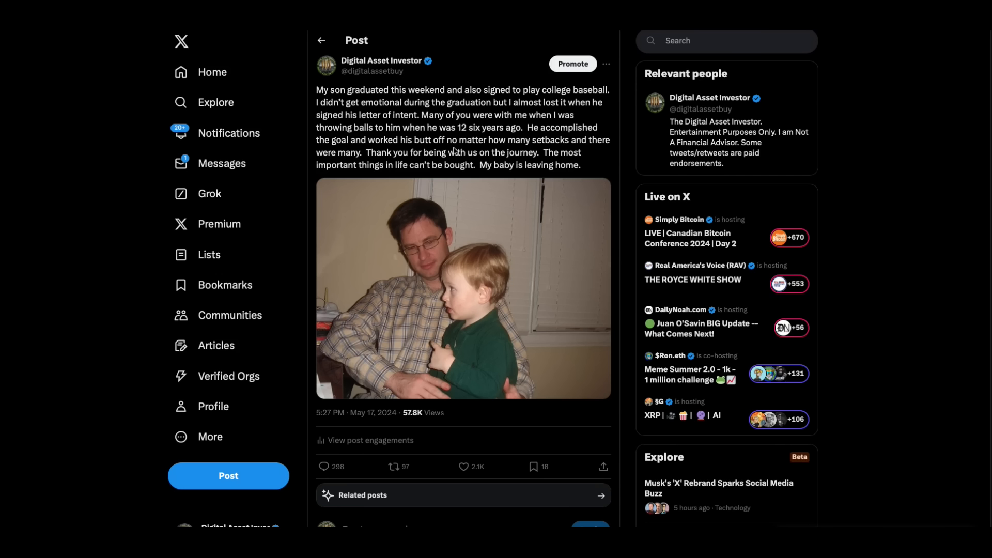
mouse_move(599, 235)
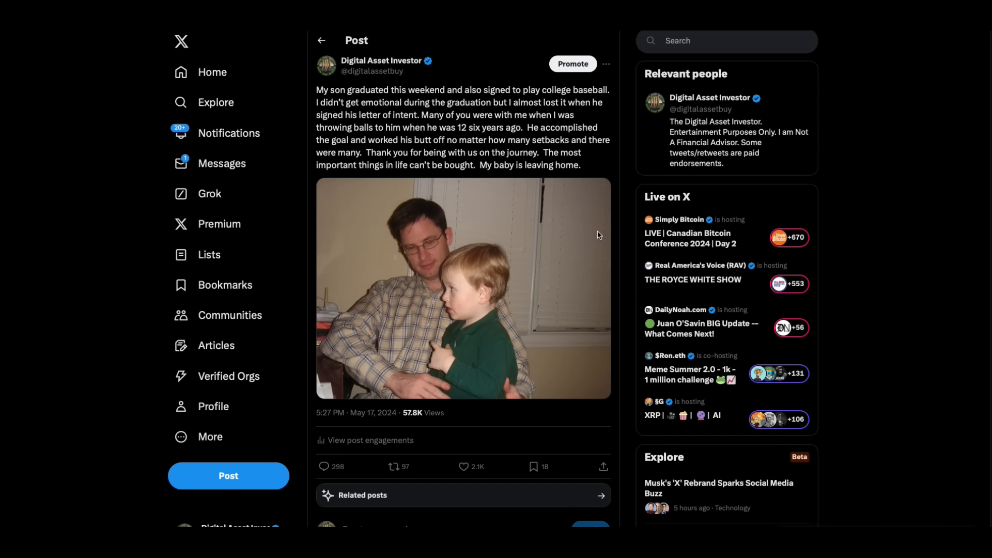
mouse_move(631, 260)
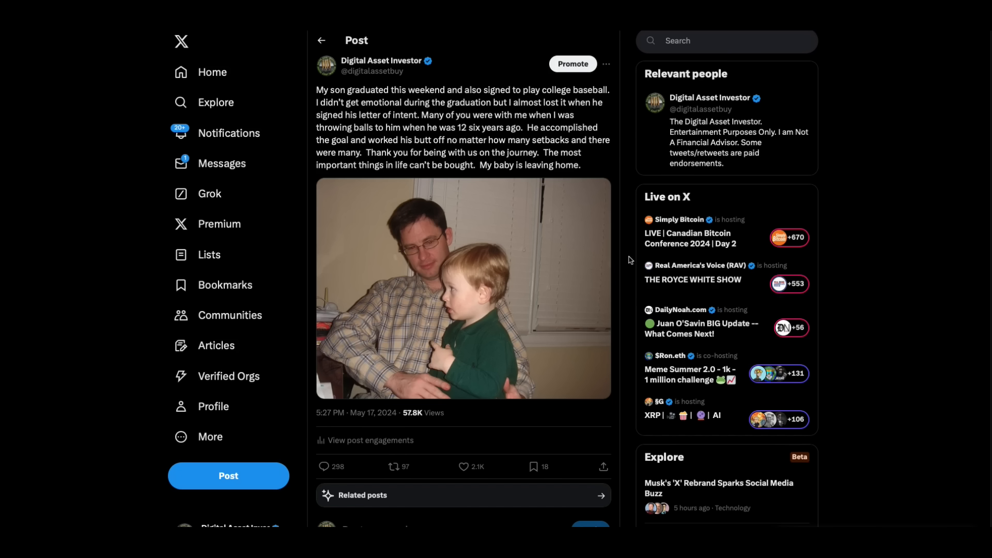
mouse_move(439, 135)
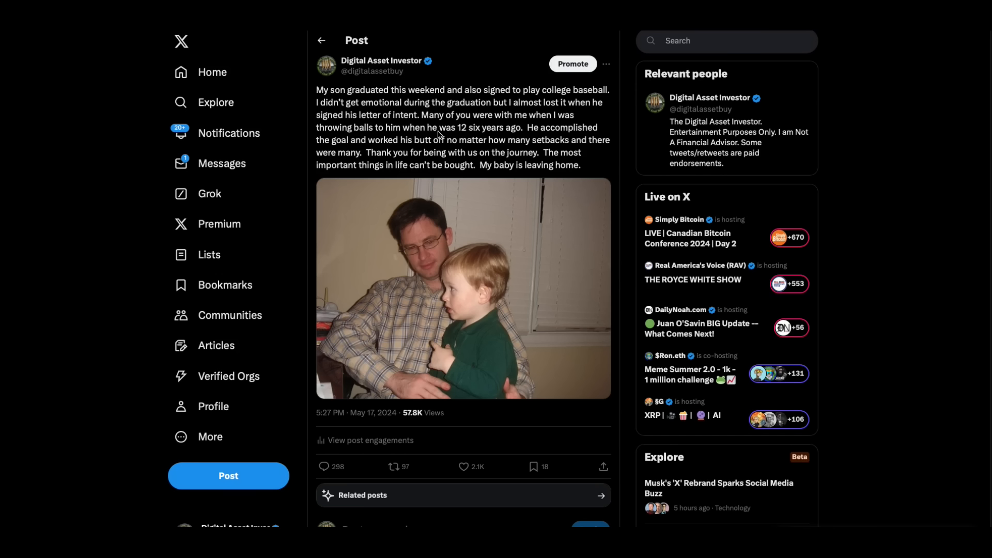
mouse_move(441, 135)
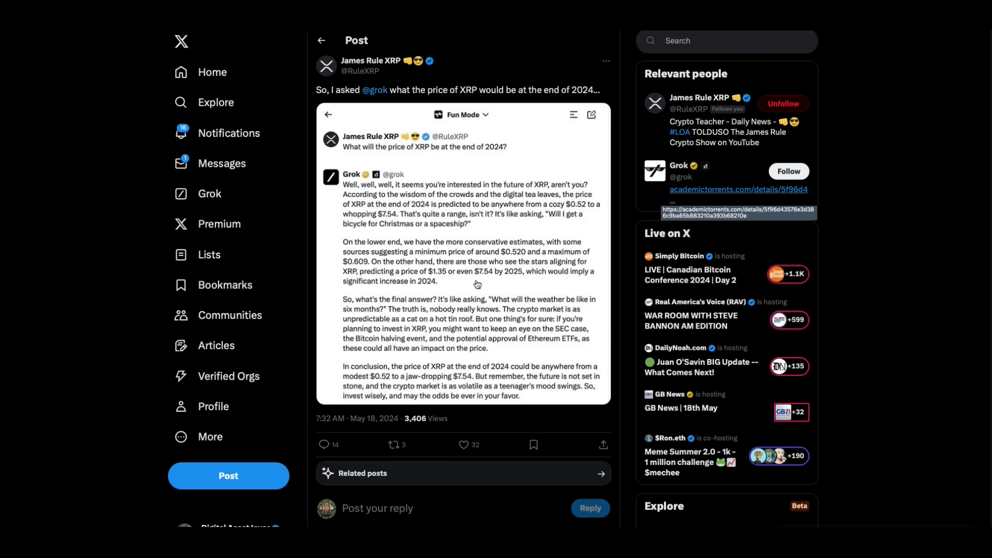
mouse_move(468, 286)
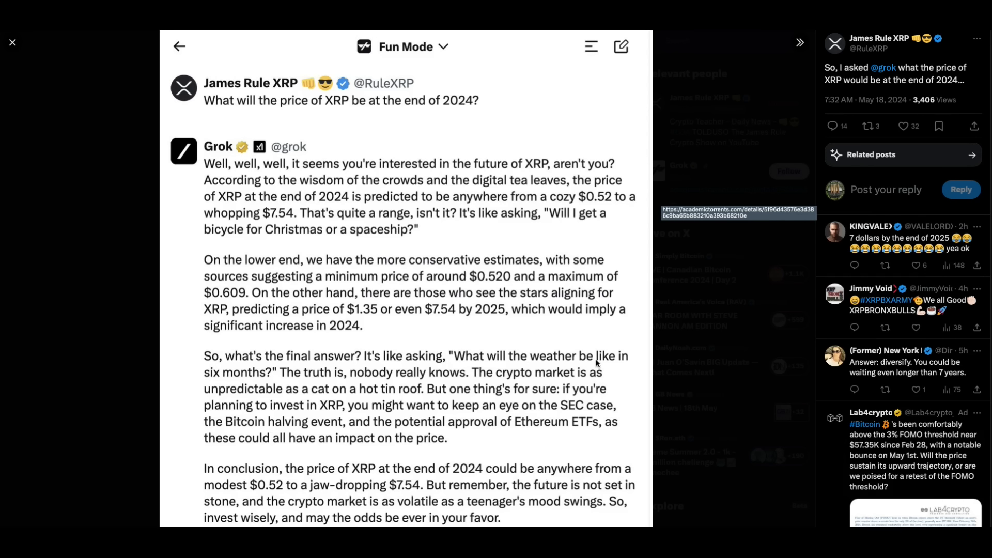
mouse_move(522, 338)
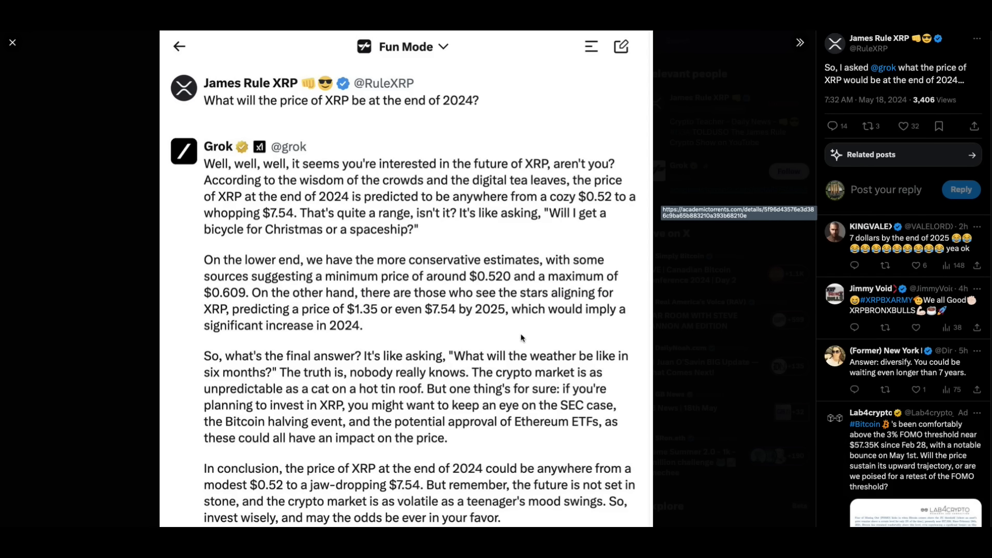
mouse_move(337, 328)
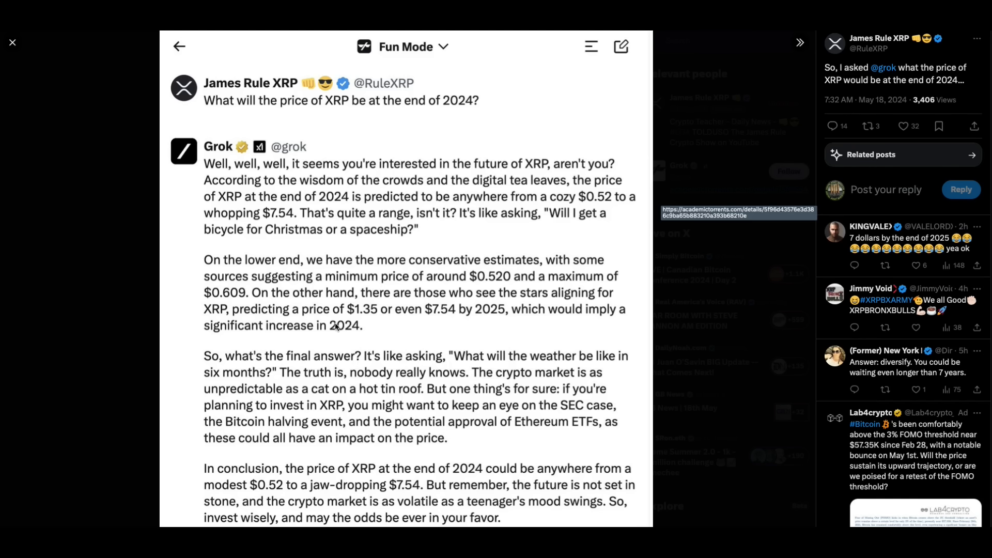
mouse_move(358, 340)
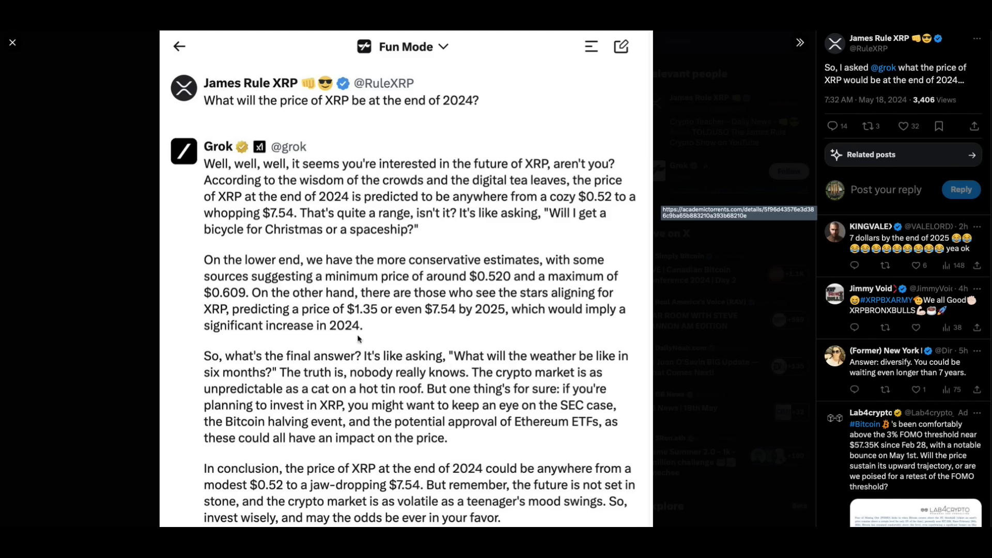
mouse_move(482, 127)
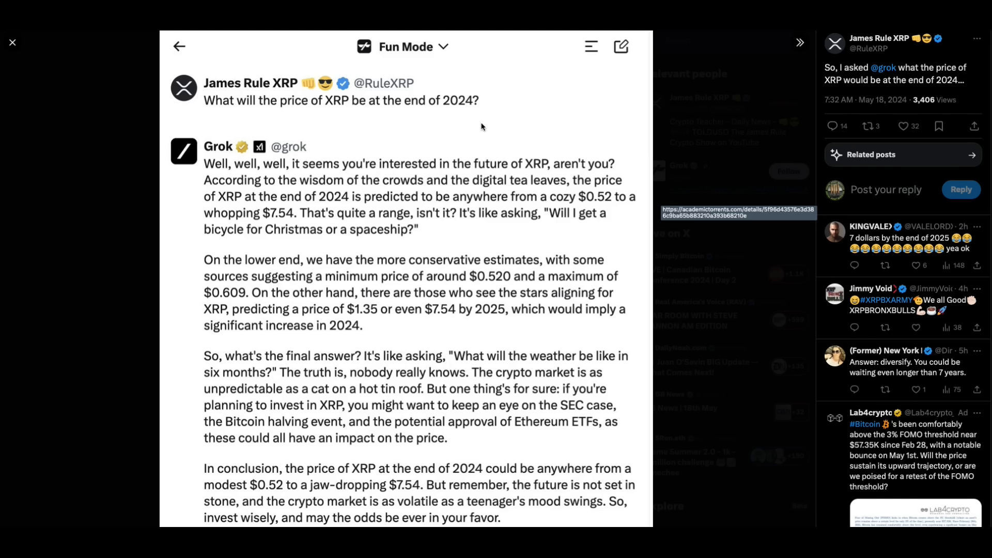
mouse_move(514, 113)
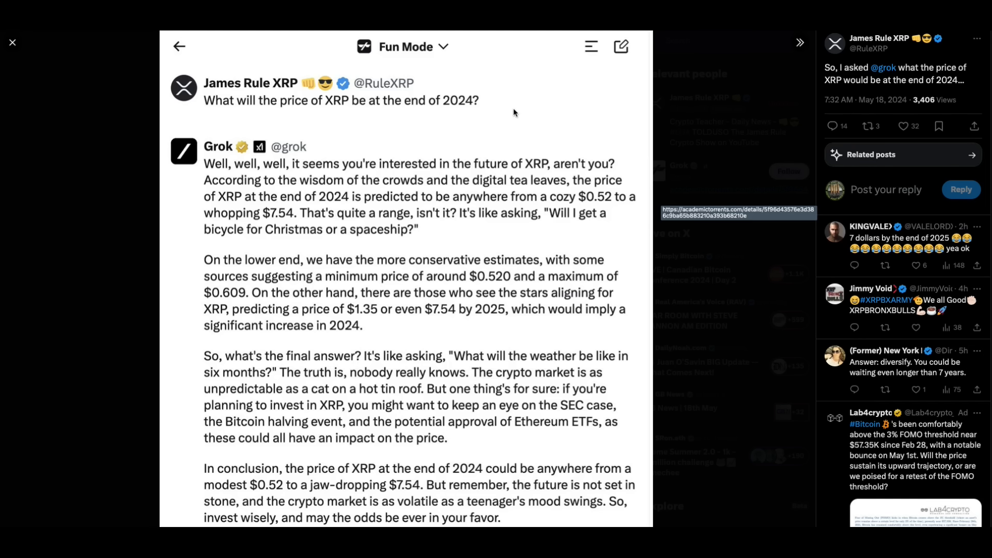
mouse_move(288, 332)
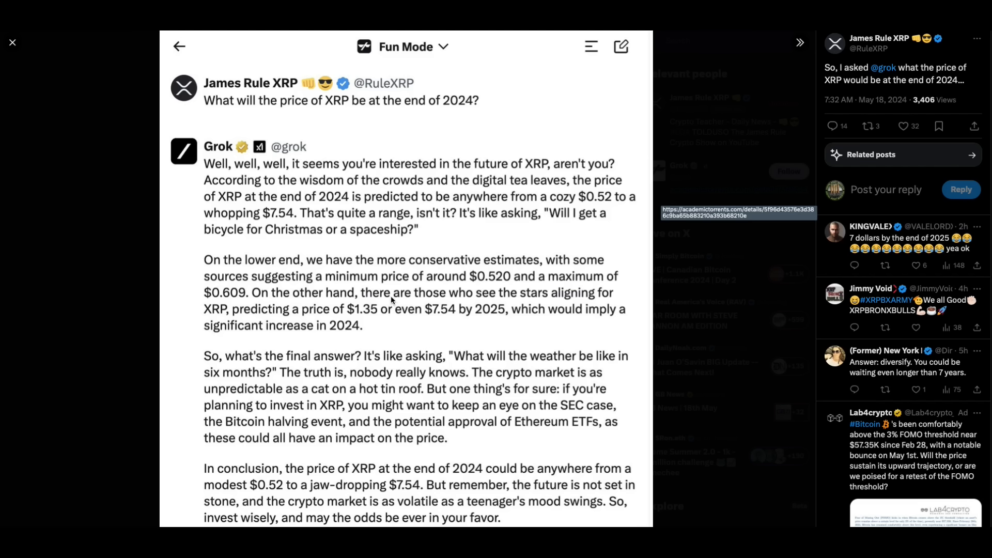
mouse_move(416, 299)
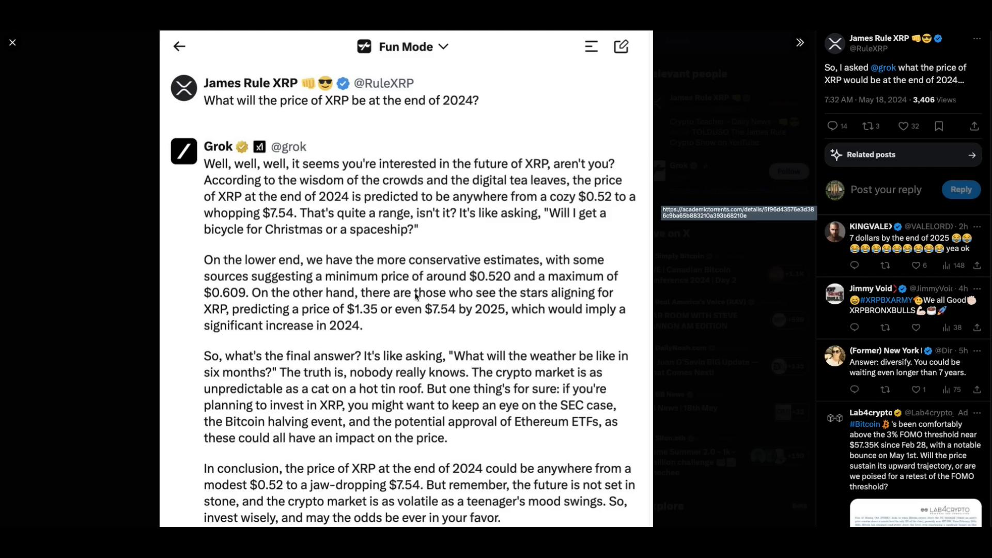
mouse_move(421, 356)
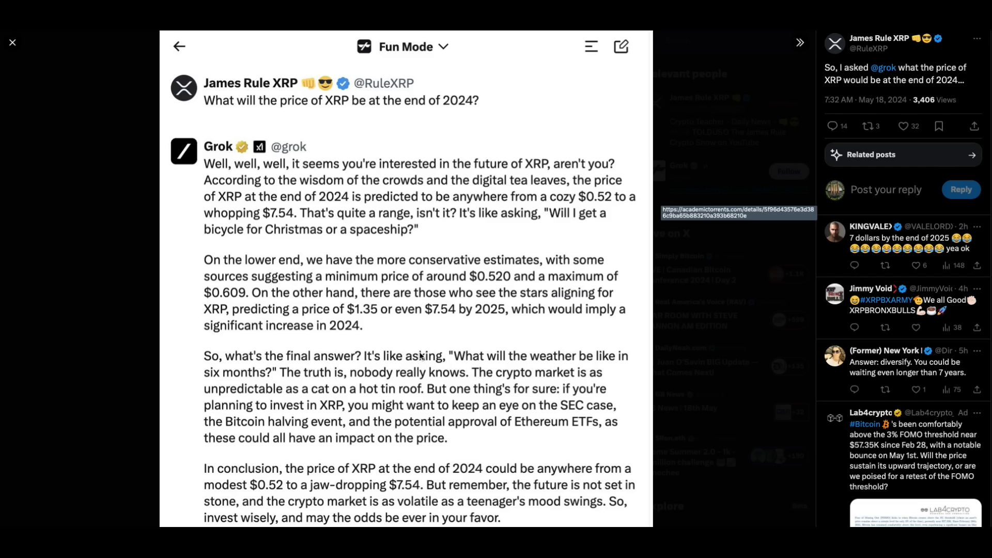
mouse_move(565, 313)
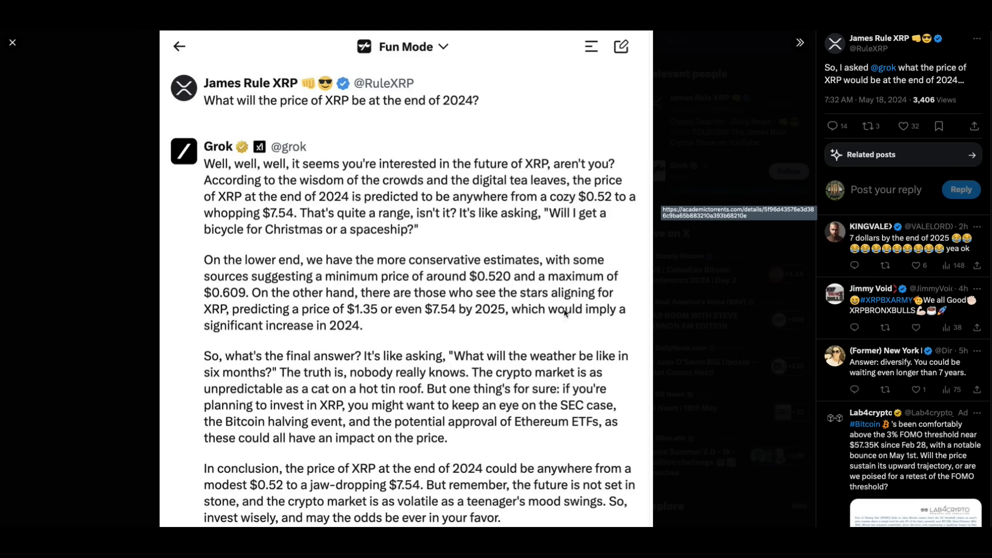
mouse_move(418, 343)
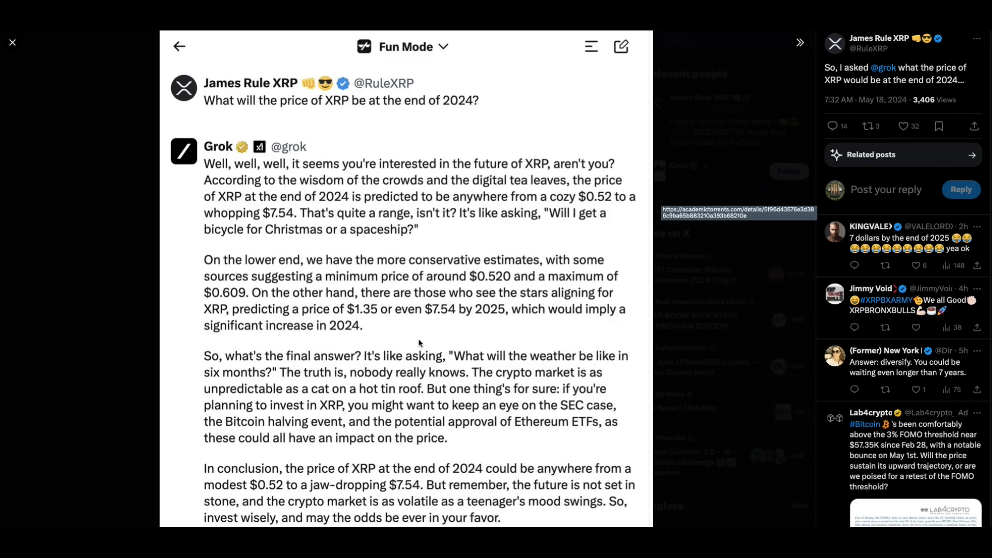
mouse_move(460, 332)
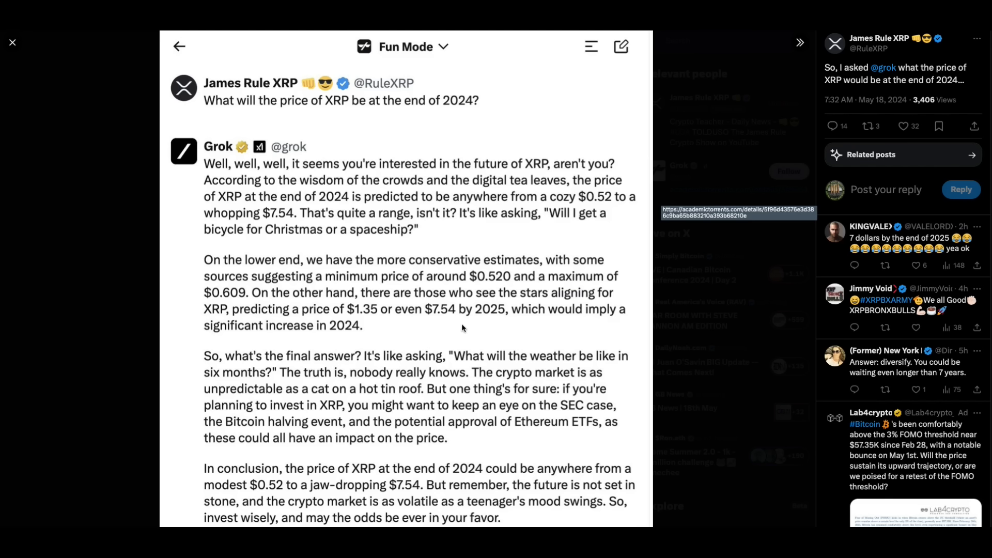
mouse_move(573, 331)
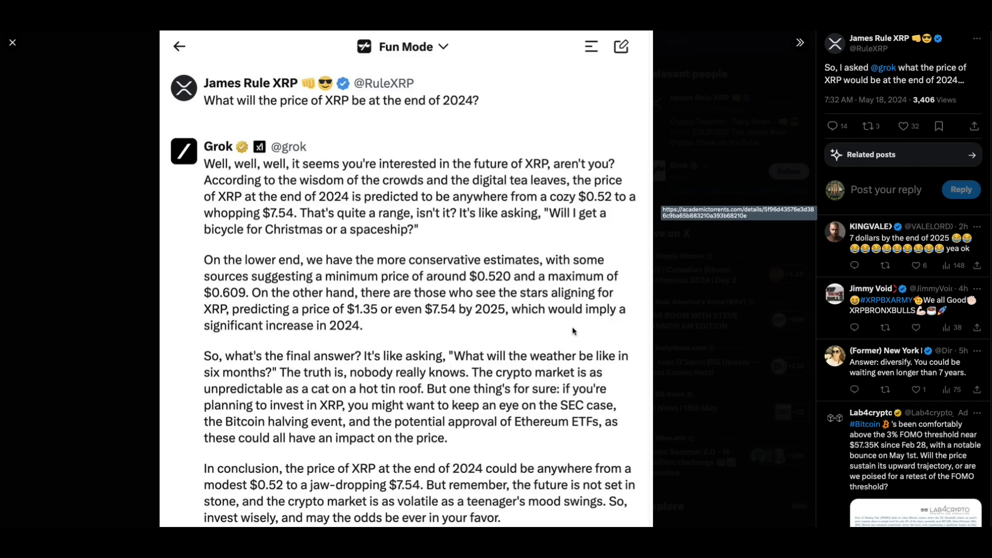
mouse_move(436, 373)
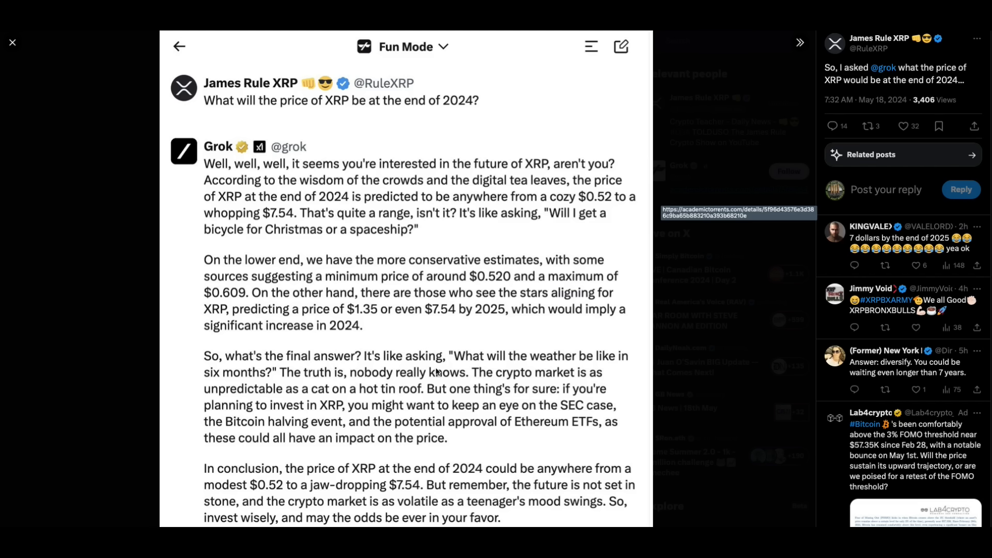
mouse_move(37, 177)
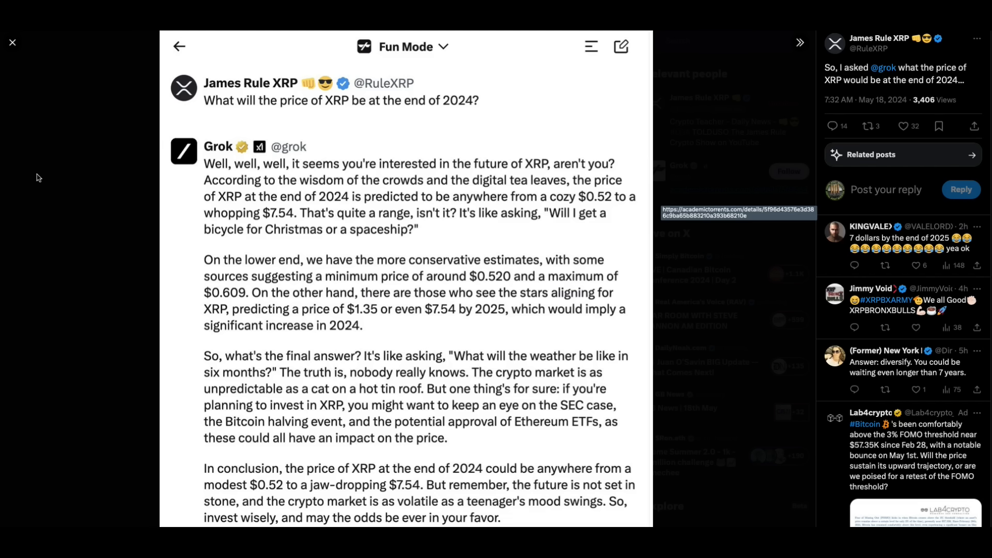
mouse_move(11, 42)
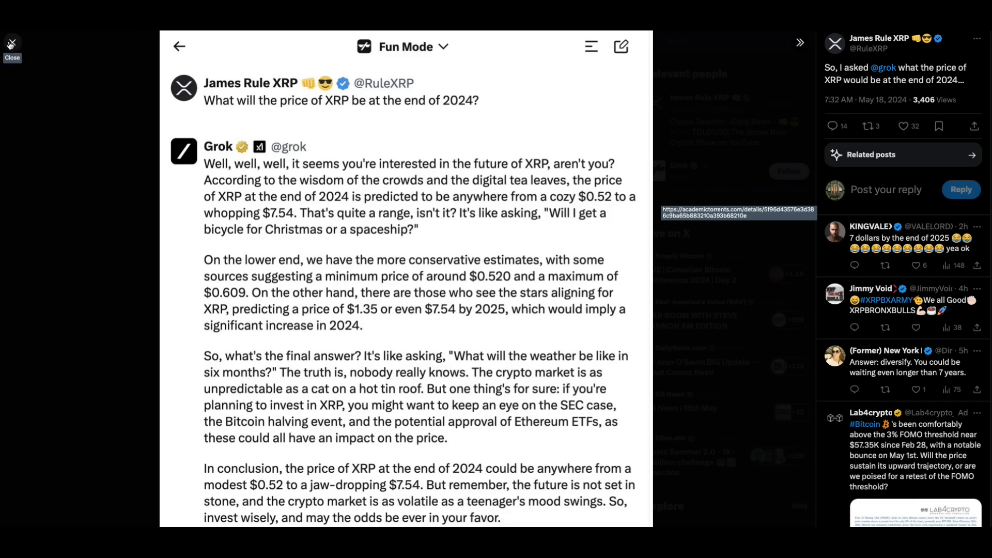
Close Grok's XRP answer to return to EGRAG CRYPTO's gold weekly-close post
left_click(11, 45)
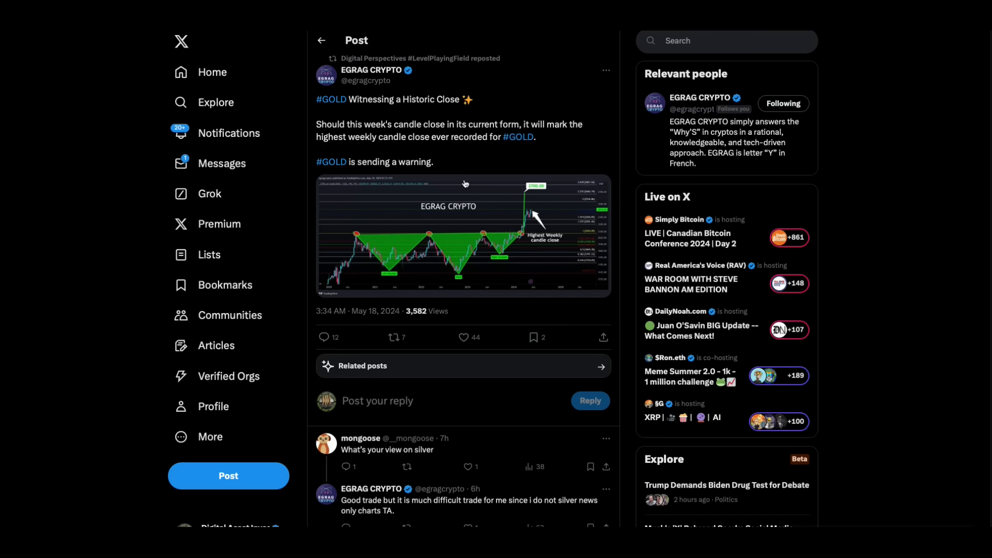
mouse_move(510, 158)
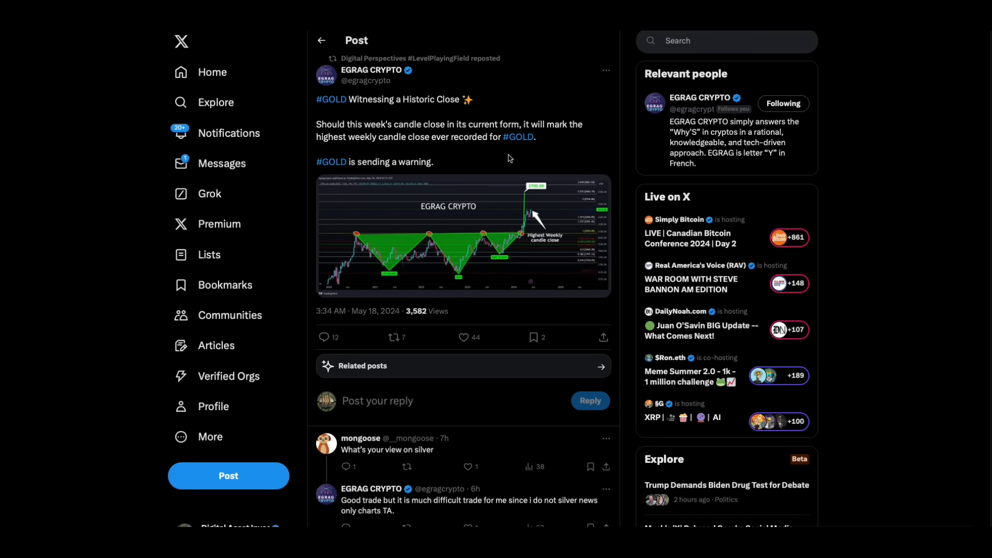
mouse_move(553, 172)
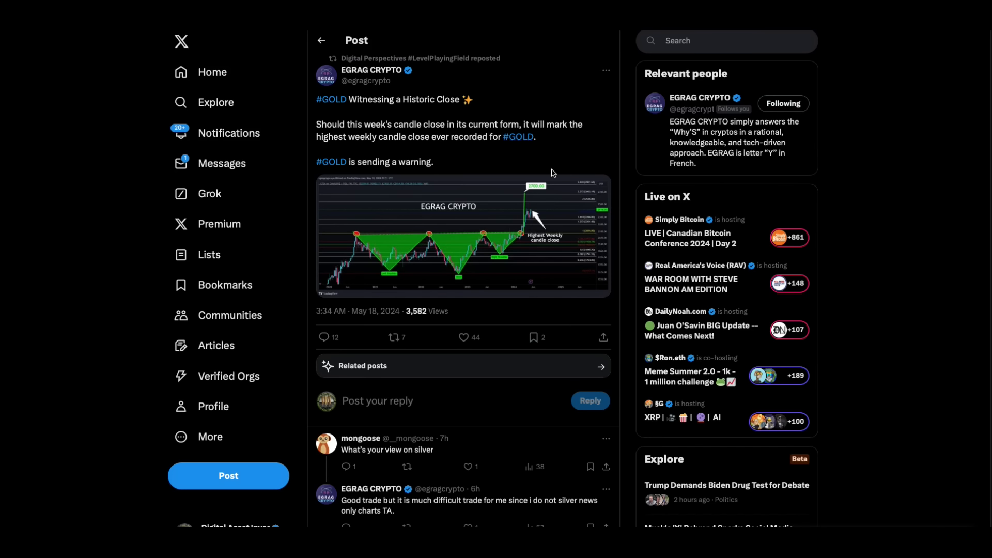
mouse_move(567, 166)
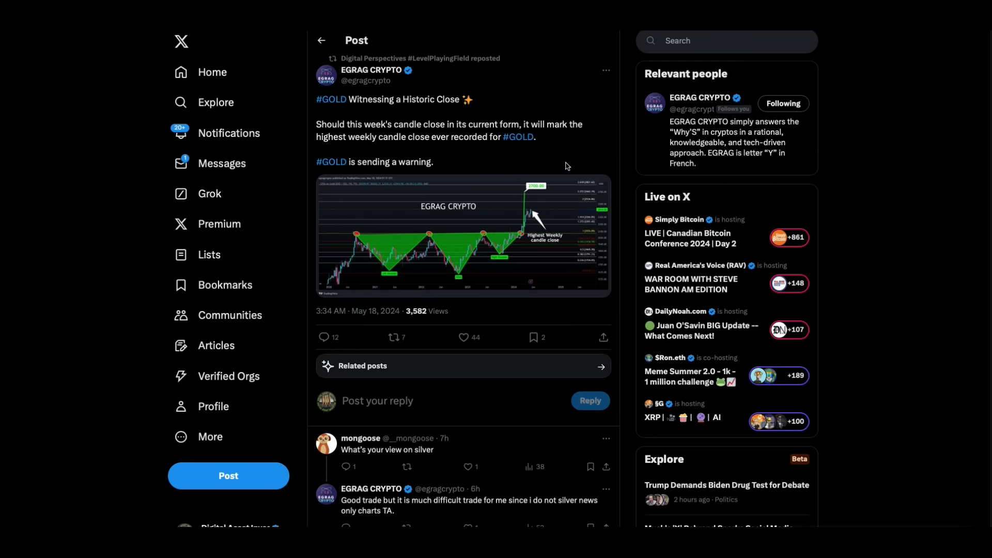
mouse_move(601, 187)
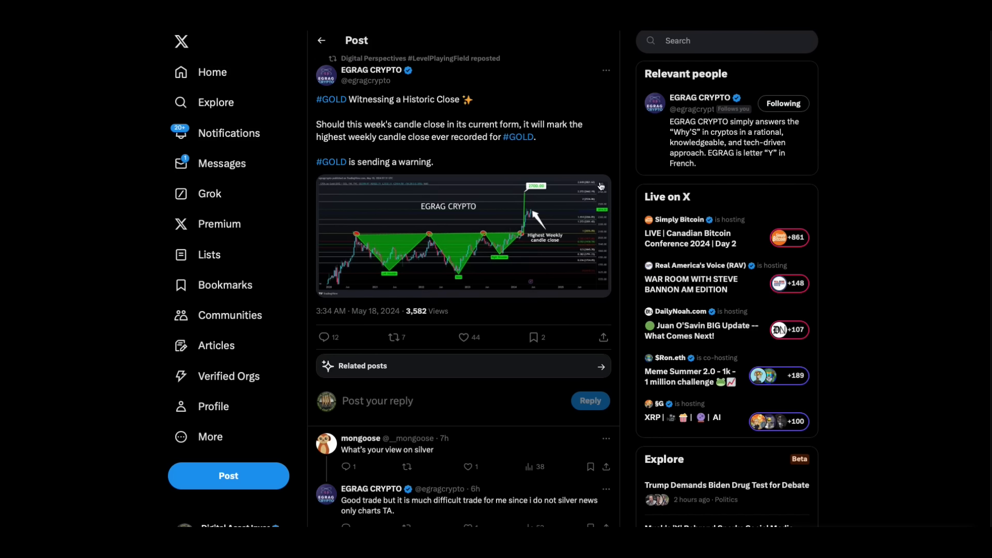
Open Cryptoinsightuk's Ripple vs SEC post and watch its Legit Bros video nearly through
left_click(321, 40)
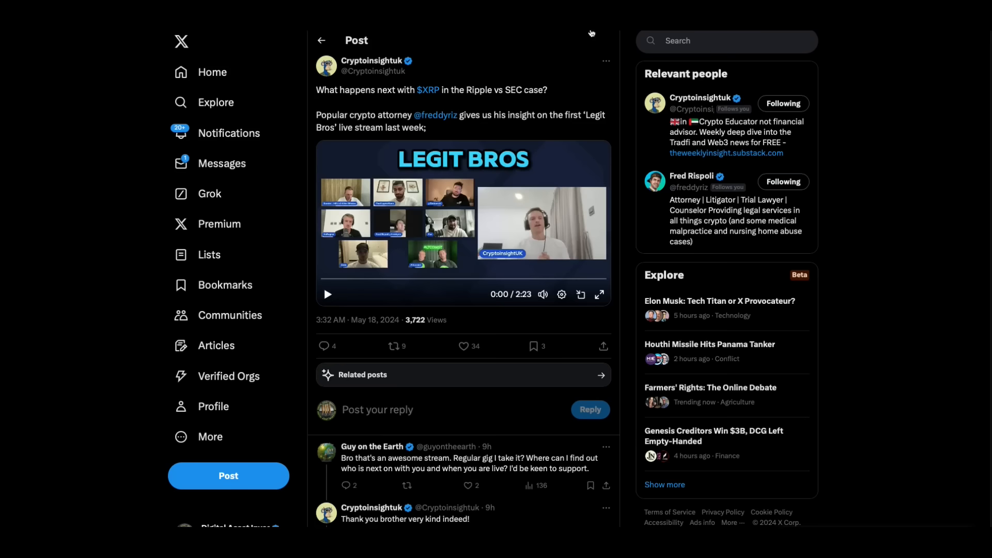
mouse_move(544, 110)
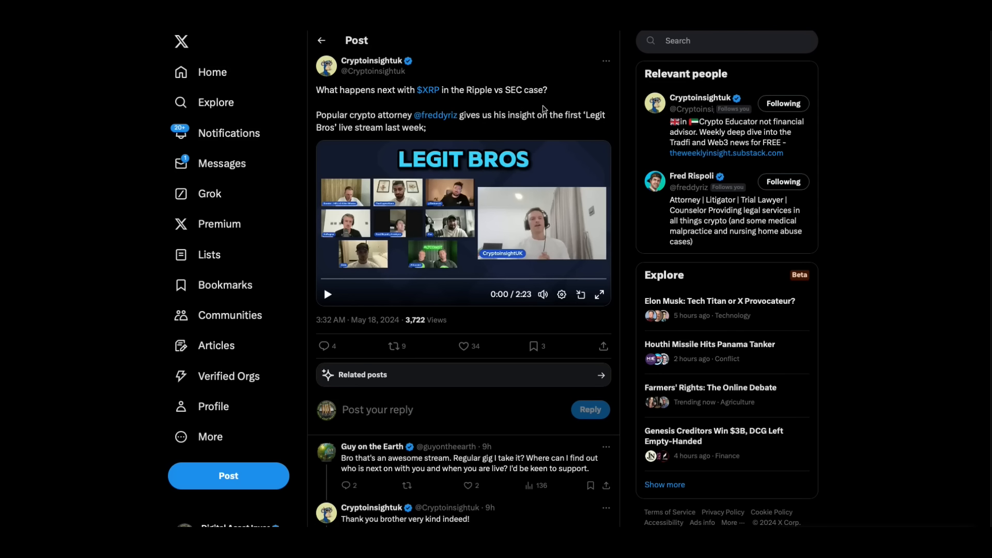
mouse_move(328, 294)
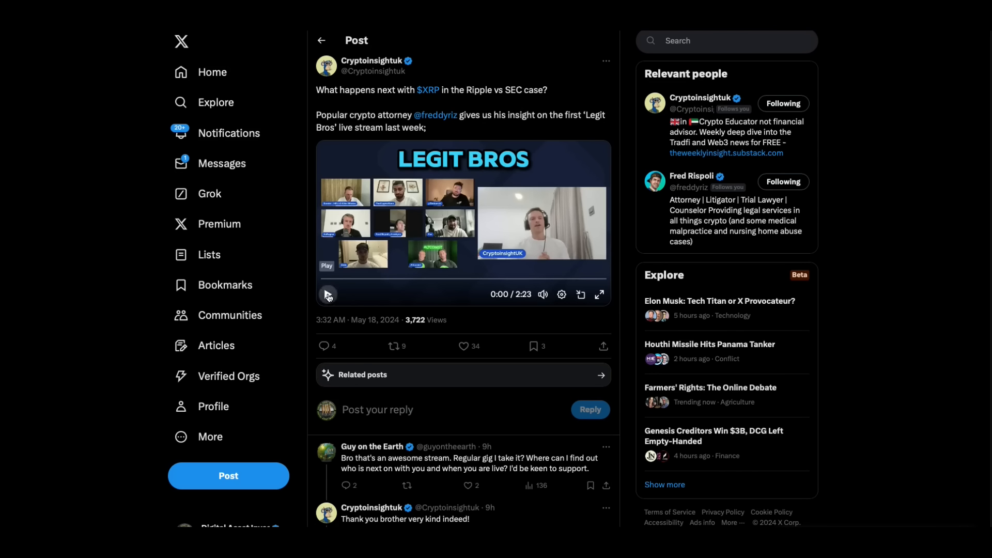
left_click(328, 294)
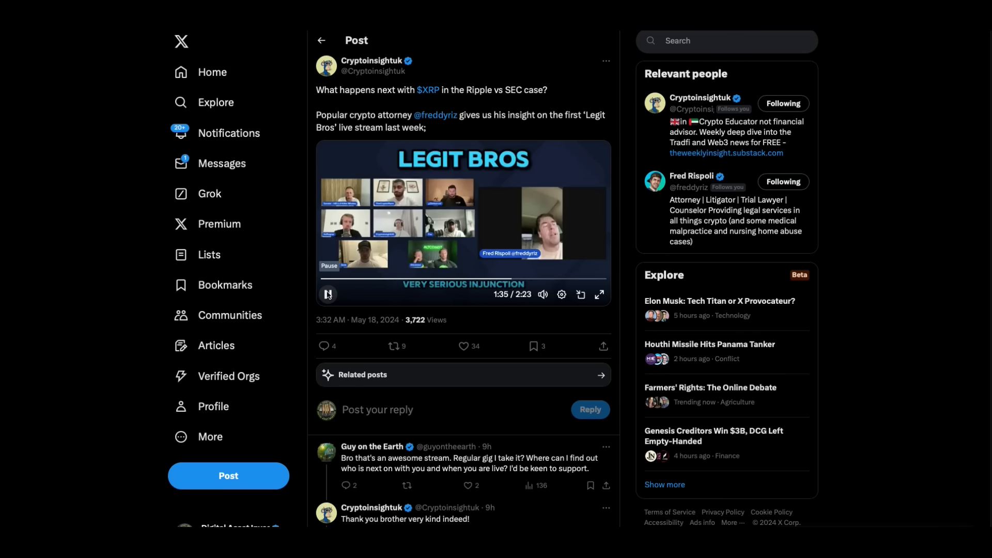
left_click(328, 295)
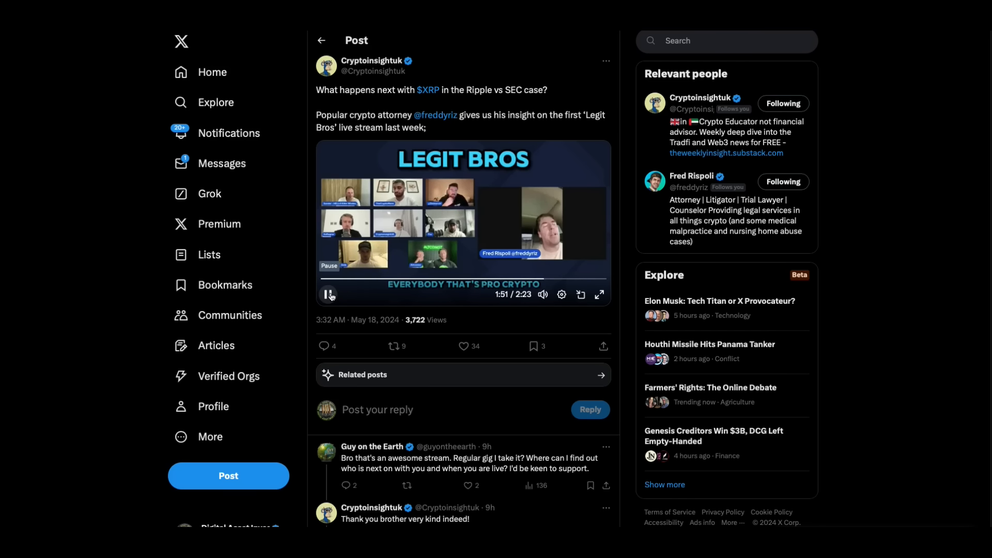
left_click(329, 295)
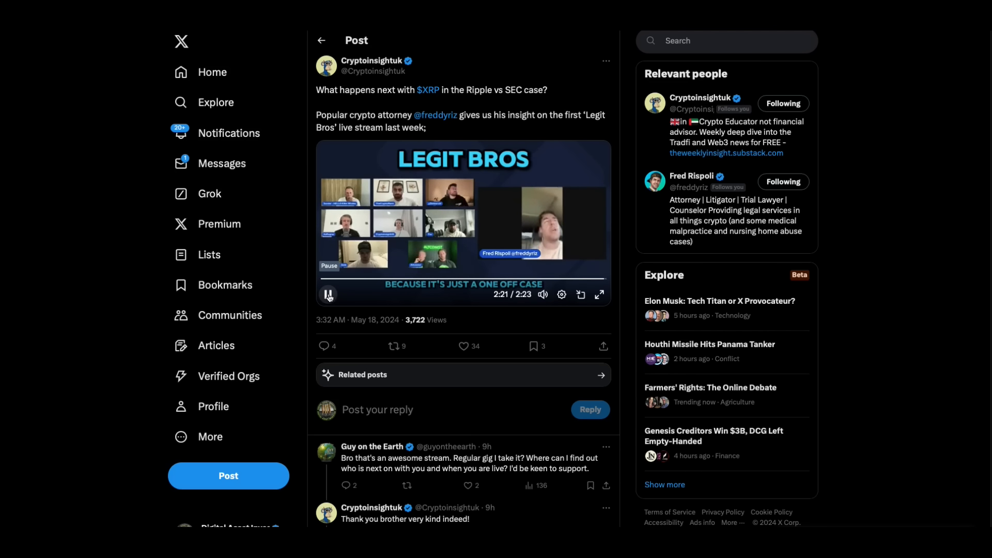
left_click(329, 294)
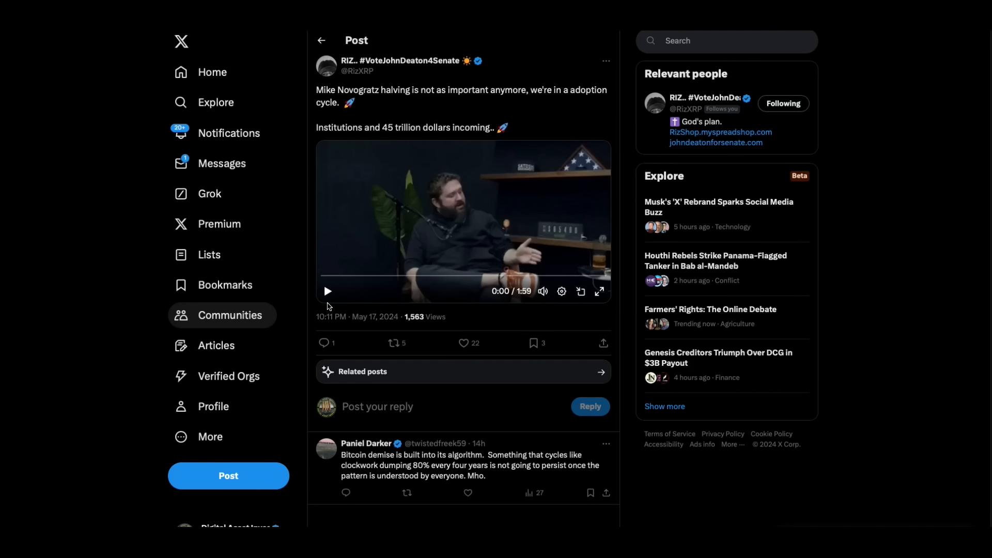
Play RizXRP's Novogratz adoption-cycle video, pausing once, and watch it almost to the end
left_click(328, 291)
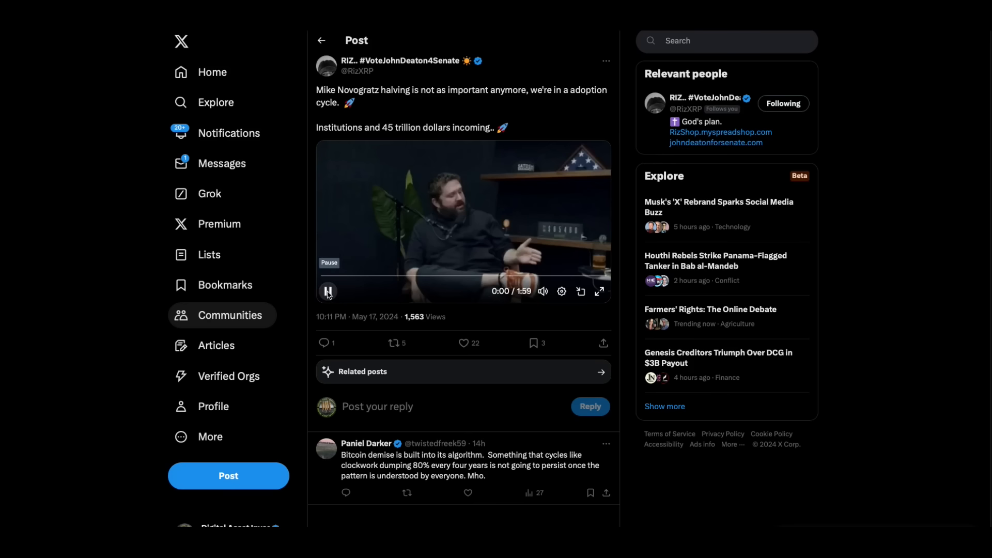
left_click(329, 292)
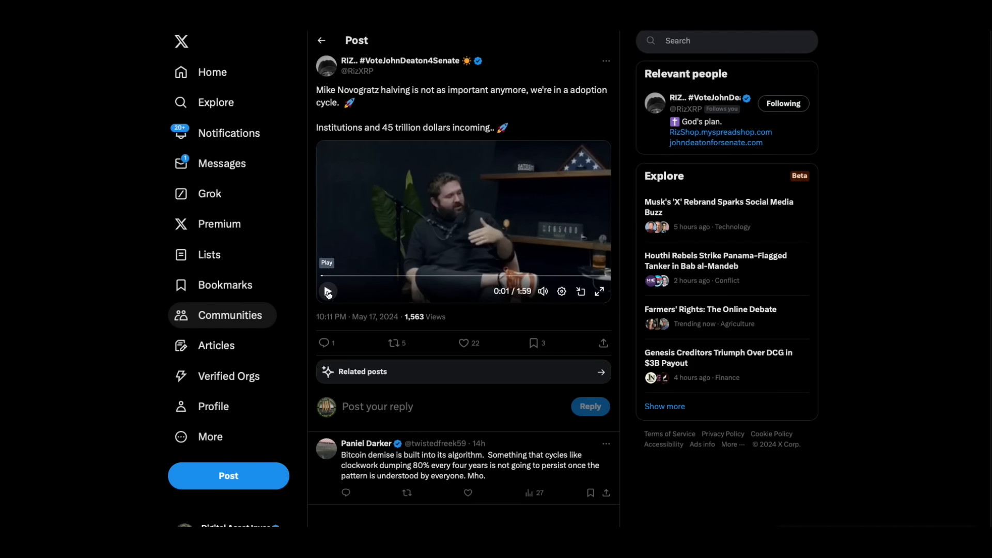
left_click(327, 291)
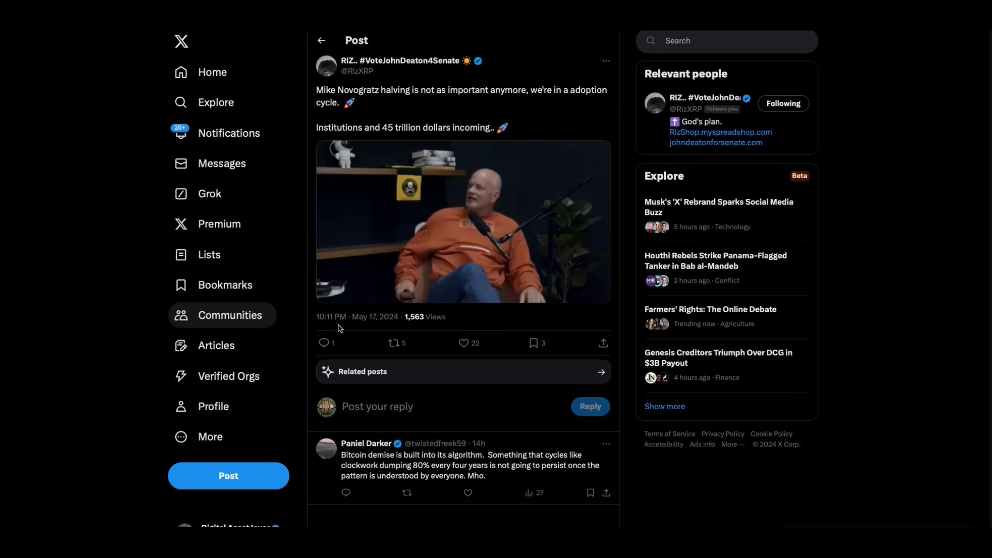
left_click(463, 222)
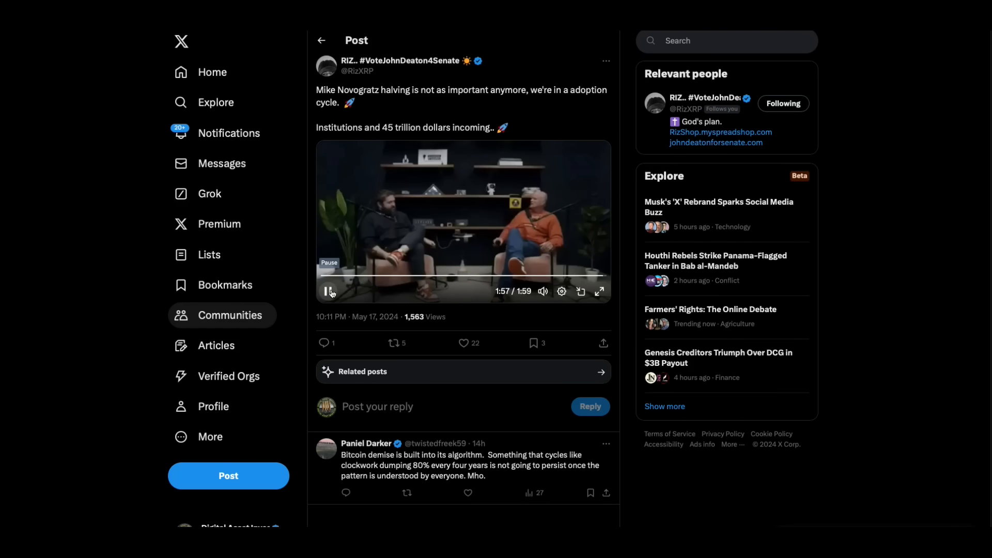
left_click(328, 292)
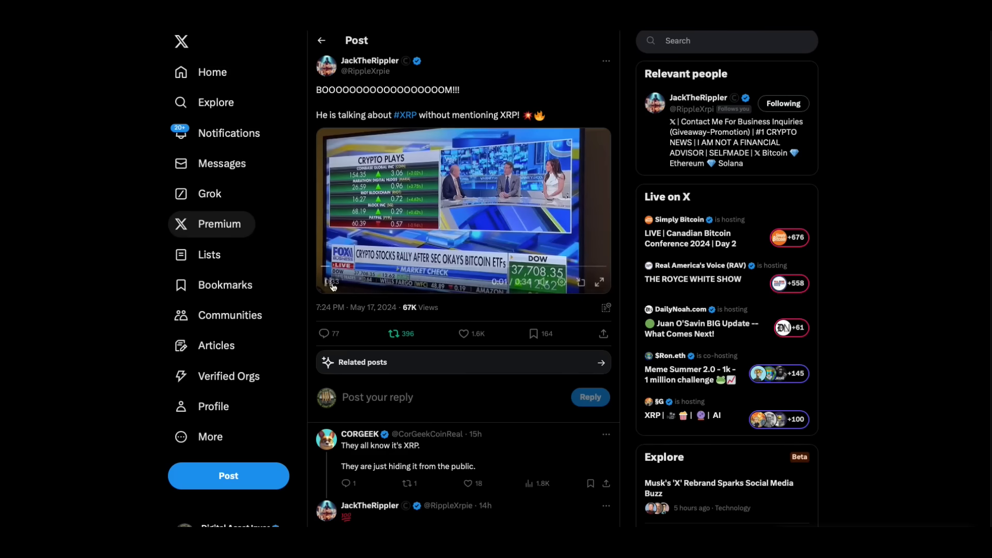
Restart JackTheRippler's Fox Business clip from the beginning and watch it to the end
left_click(326, 281)
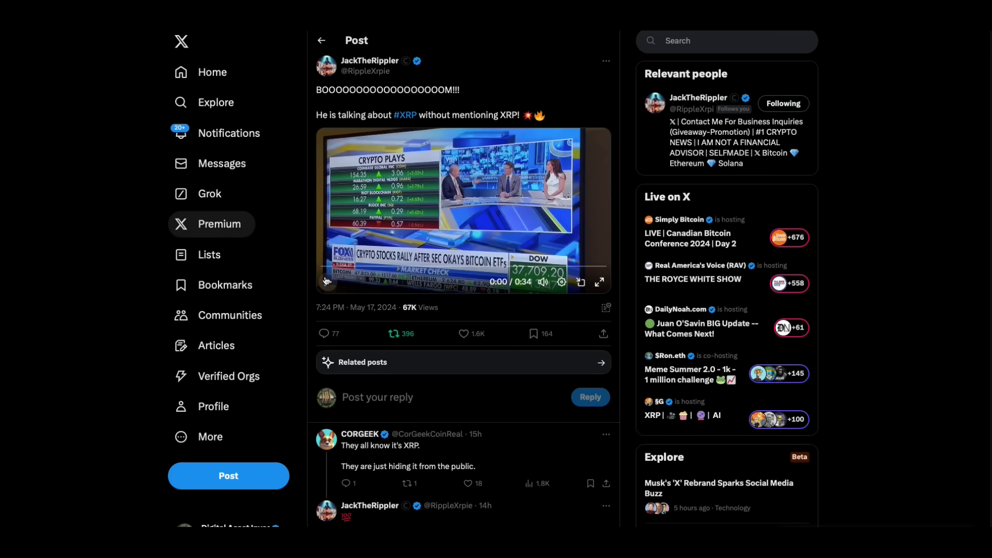
left_click(327, 281)
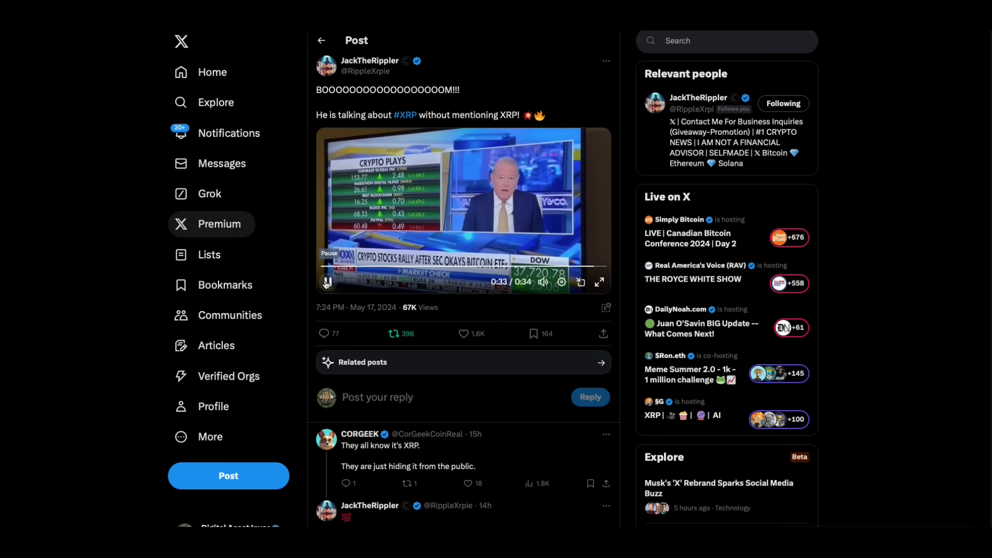
left_click(328, 282)
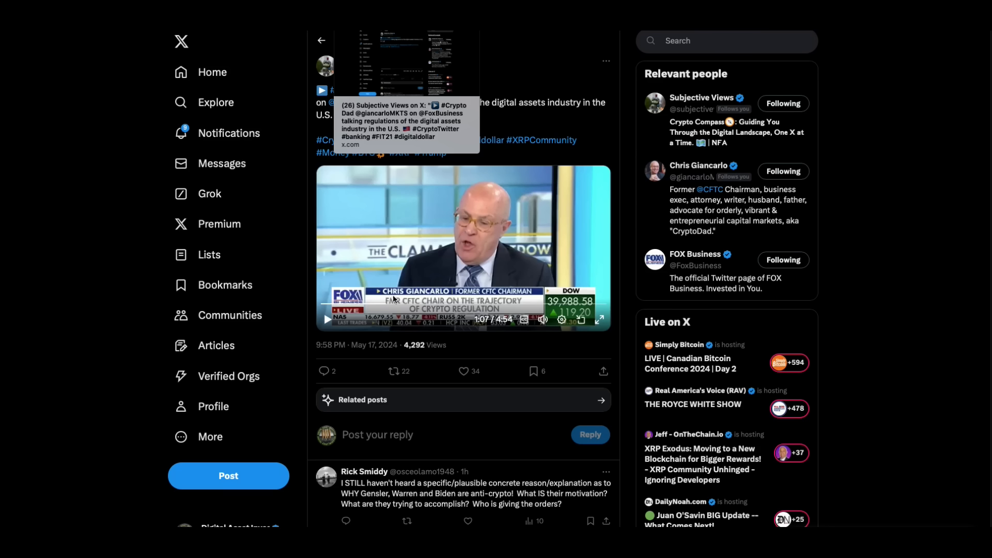
mouse_move(622, 171)
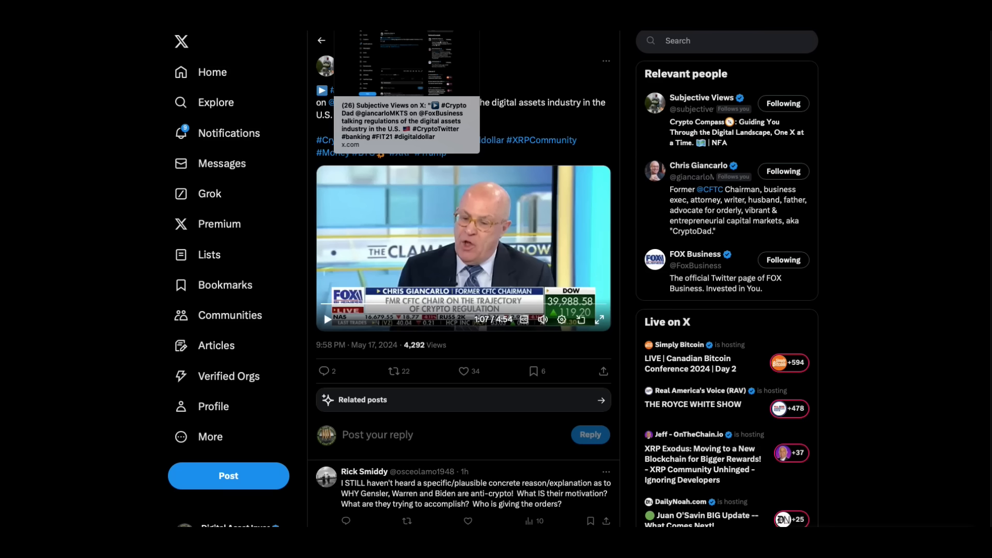
mouse_move(623, 234)
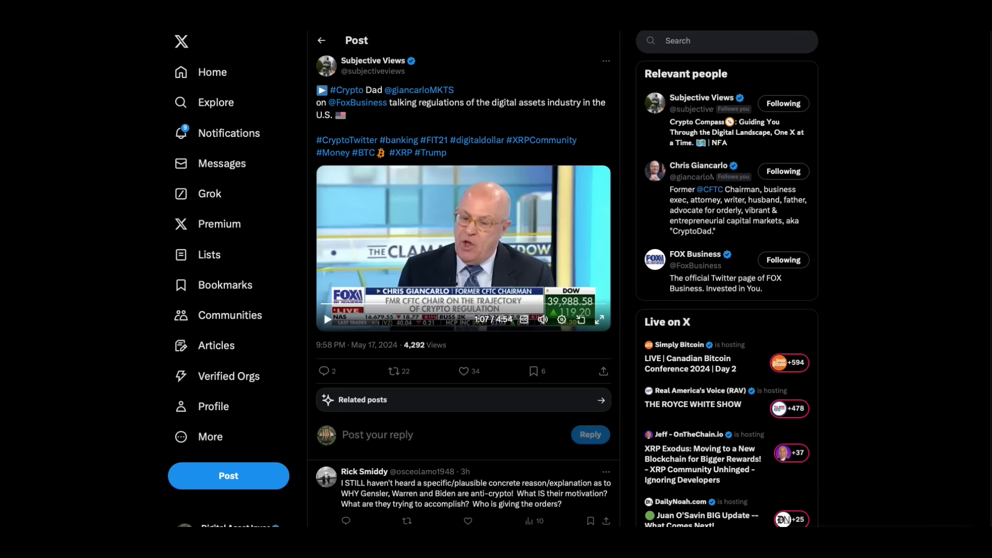
Refresh the Subjective Views post and start the Chris Giancarlo Fox Business interview
left_click(321, 41)
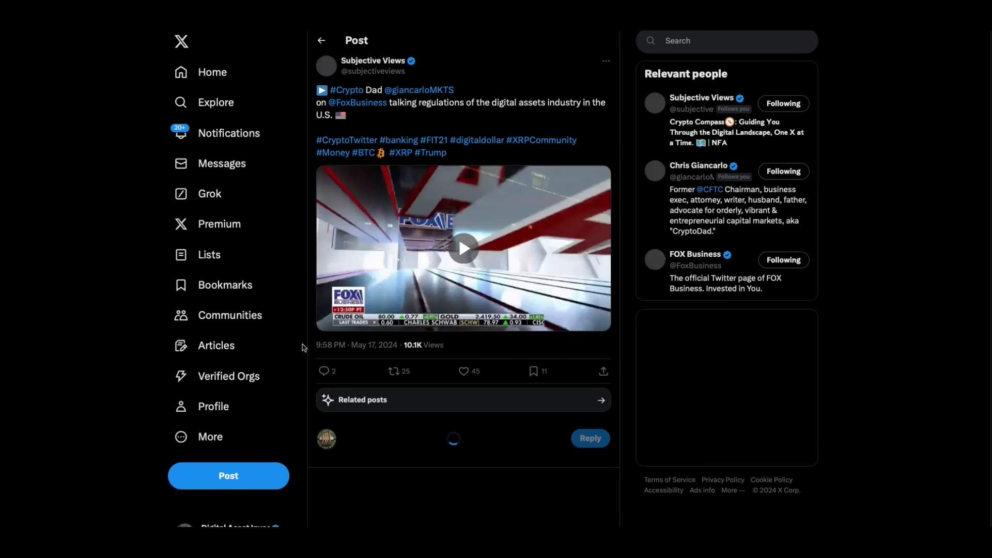
left_click(463, 248)
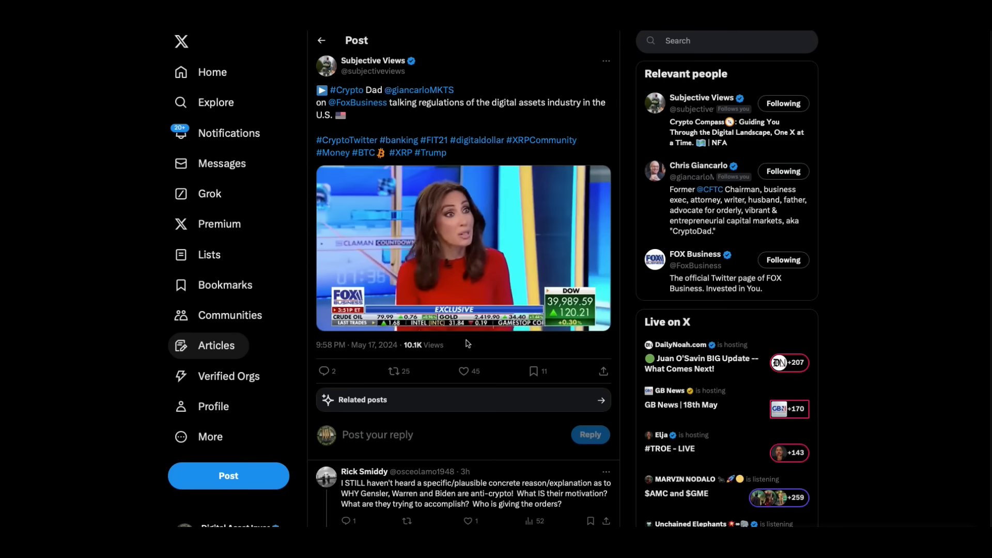
left_click(462, 247)
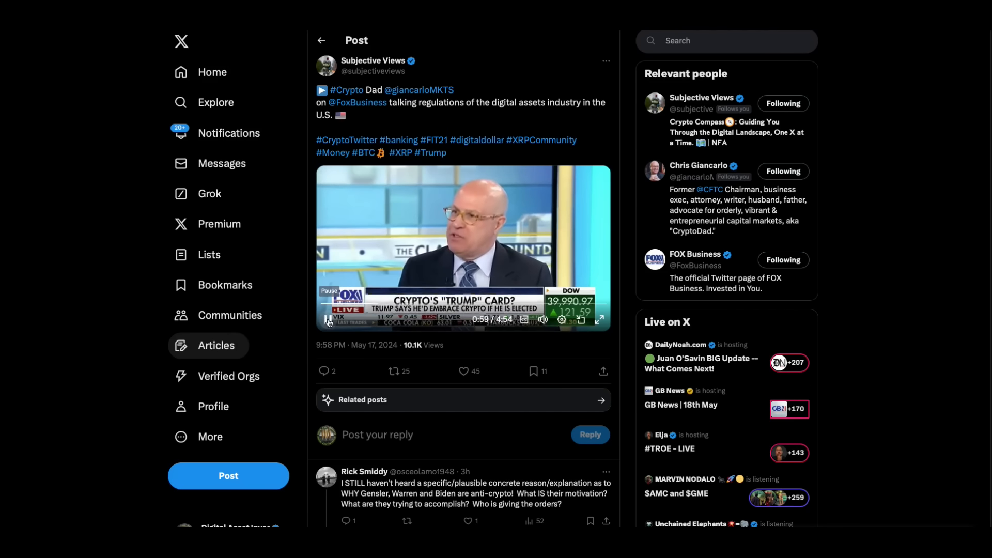
Keep the Giancarlo interview playing until 2:30 of 4:54
left_click(328, 320)
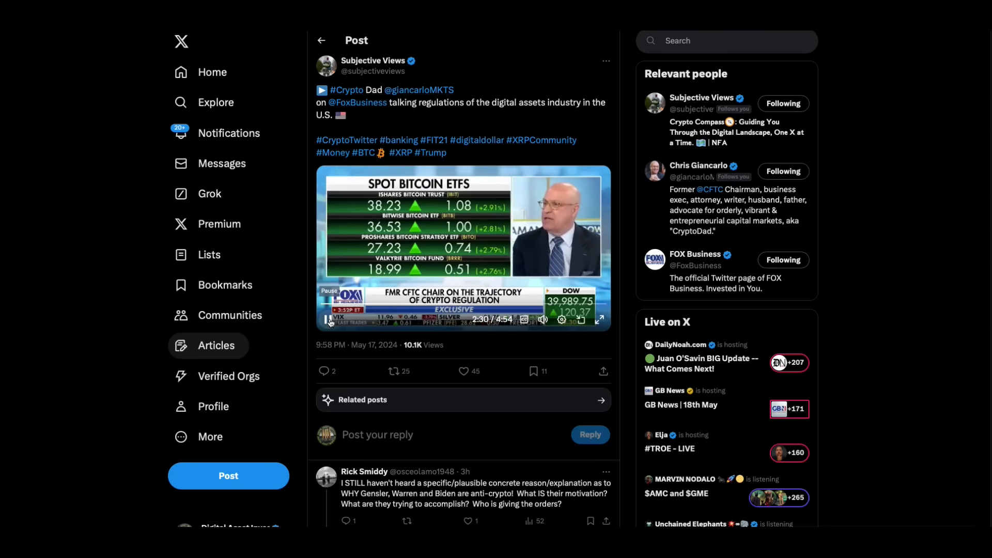
Open the FIT21 post and play Rep. Wiley Nickel's Bloomberg clip to 0:41 of 0:43
left_click(328, 321)
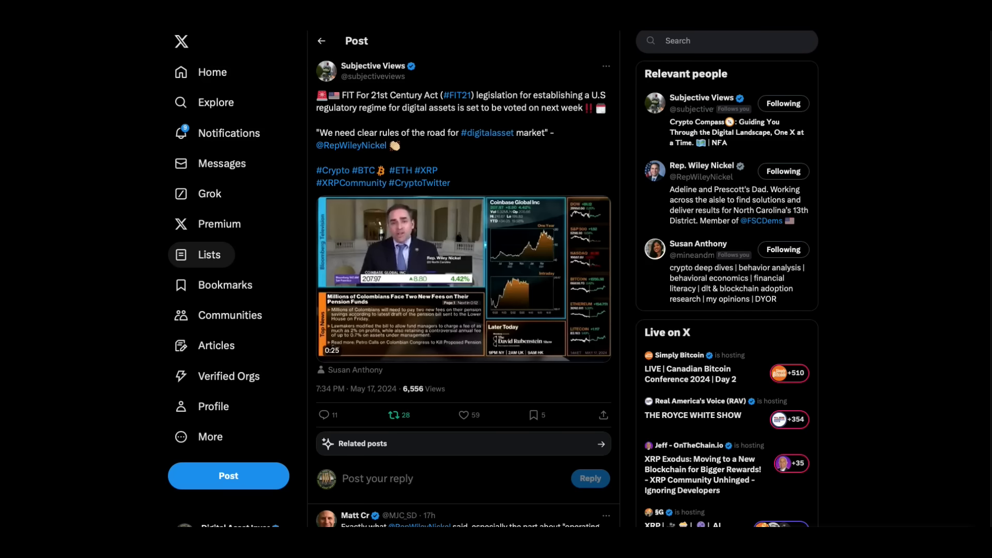
mouse_move(525, 175)
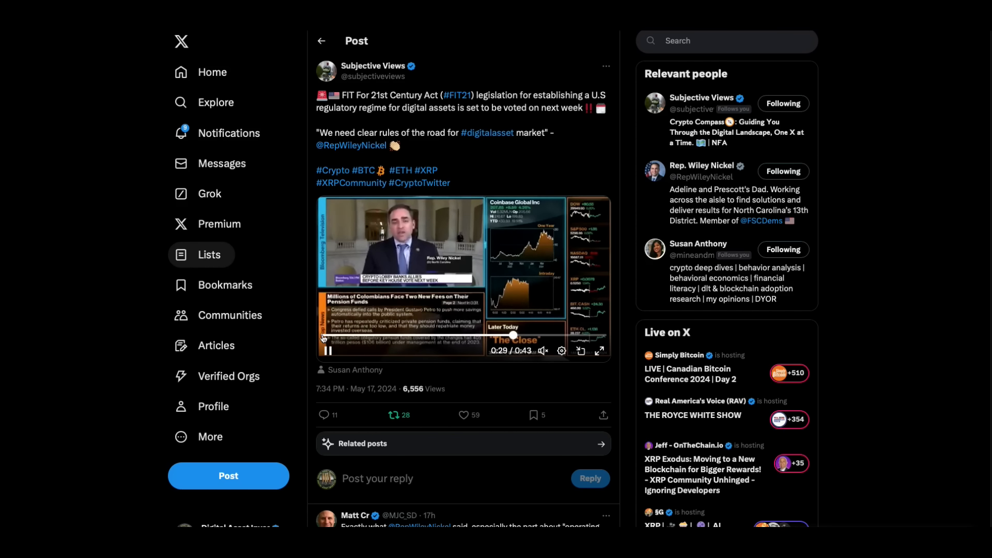
left_click(325, 349)
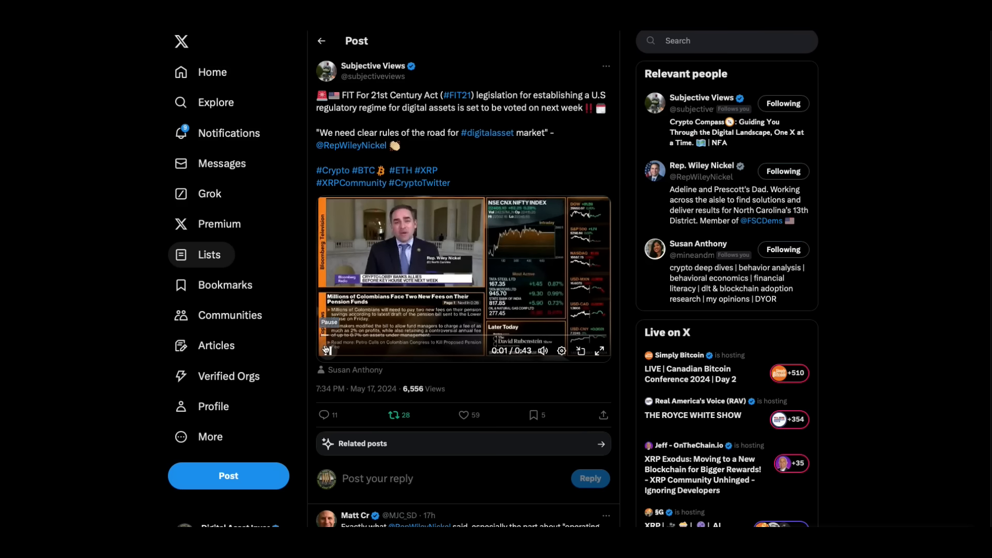
left_click(328, 350)
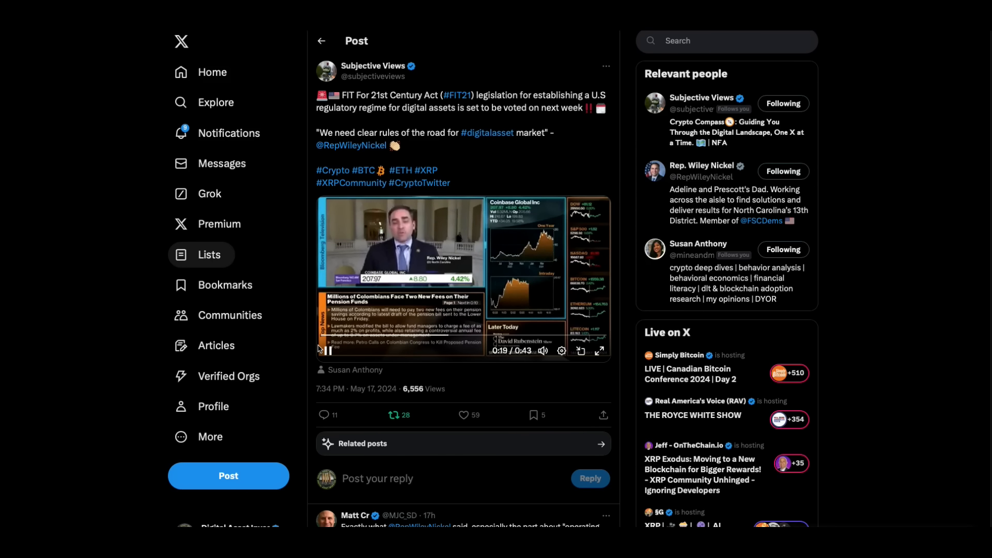
mouse_move(309, 284)
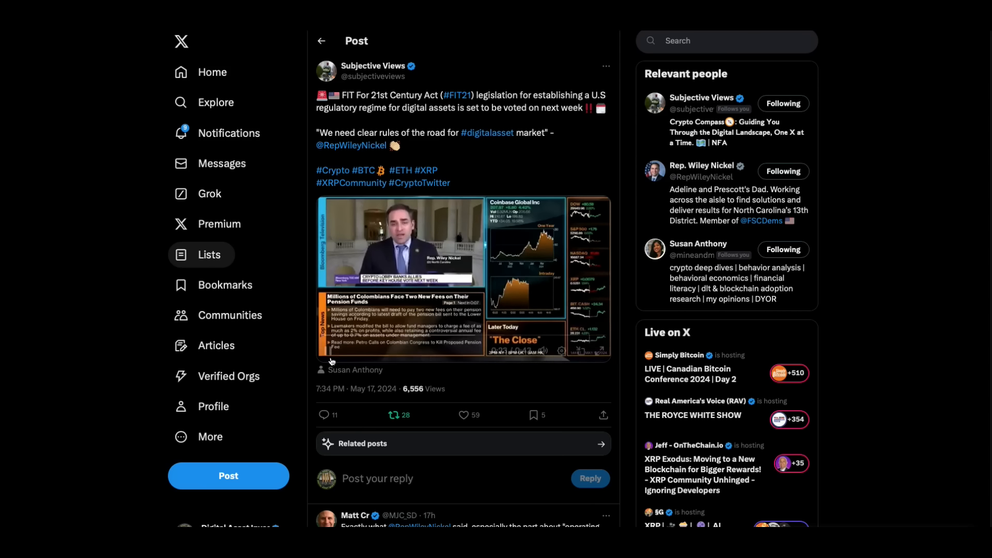
left_click(328, 351)
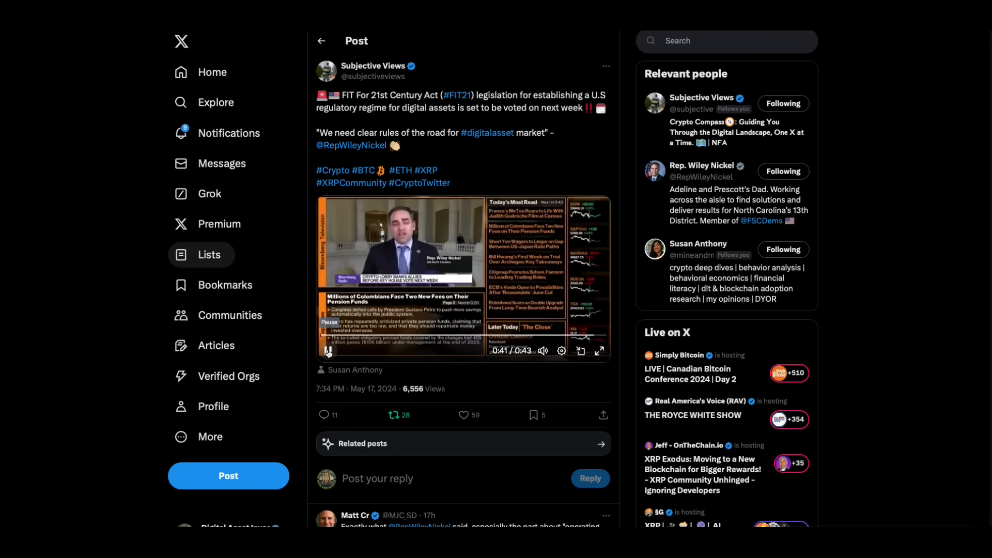
Open Gary Gensler's SEC policy-director post, then John Deaton's Warren inflation post
left_click(328, 352)
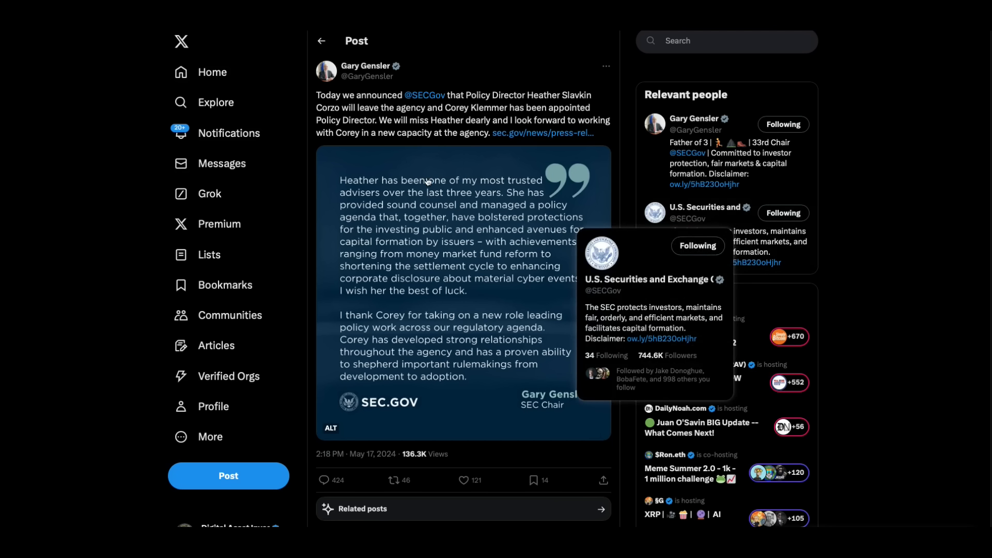
mouse_move(617, 166)
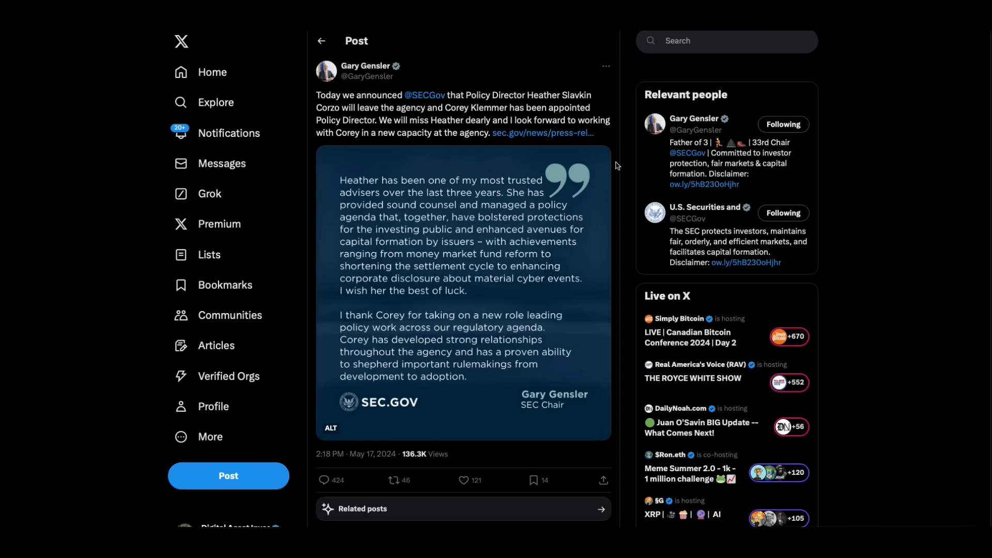
mouse_move(602, 111)
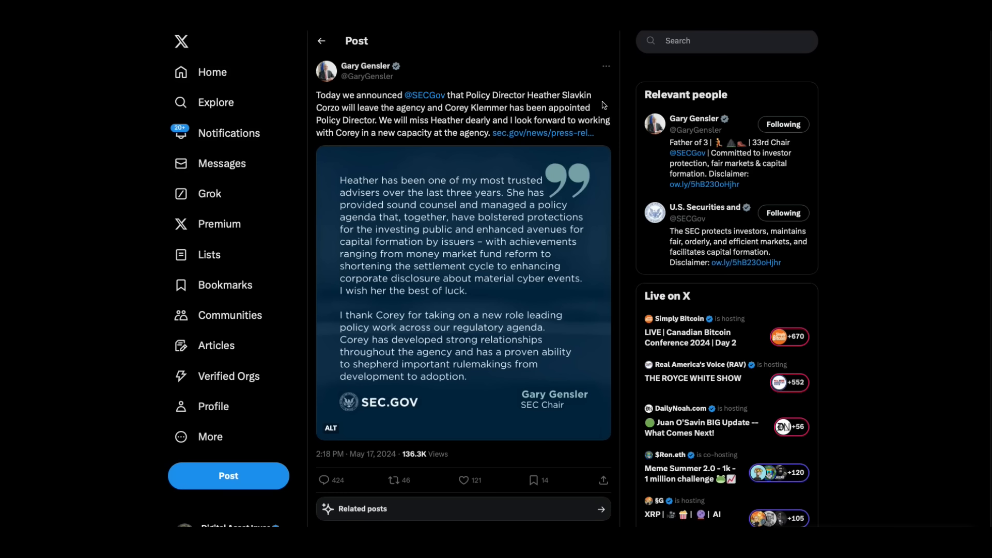
mouse_move(601, 105)
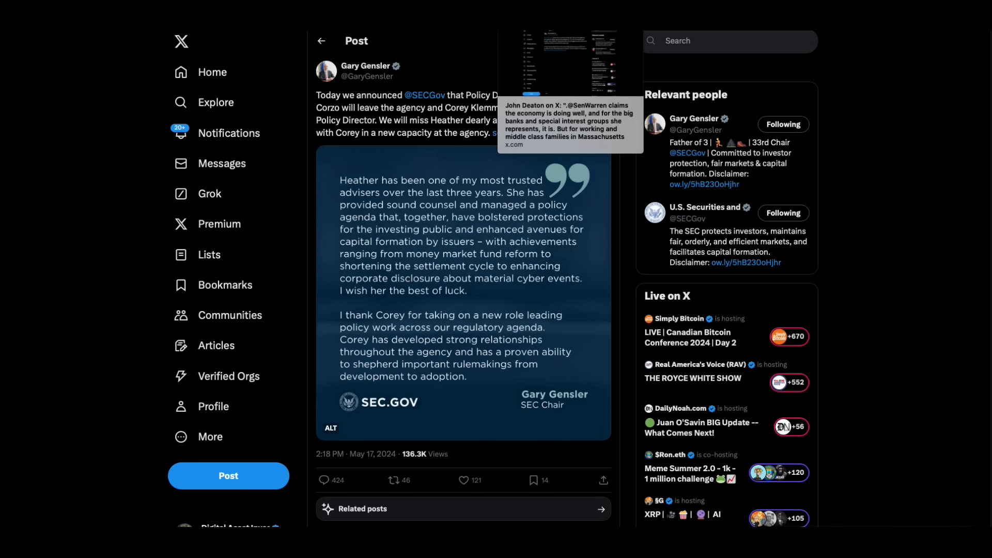
left_click(569, 124)
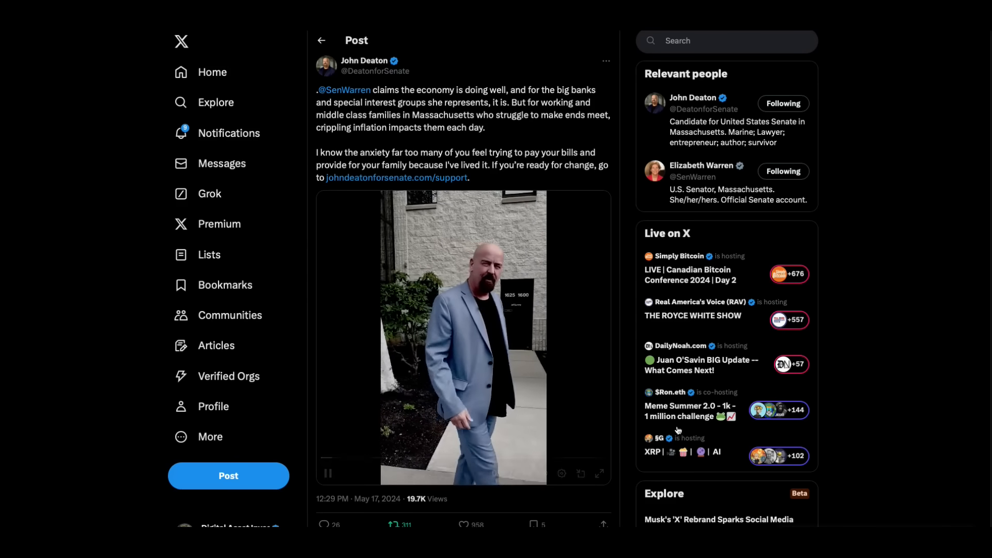
Play John Deaton's campaign video, pausing and resuming, then pause at 0:22 of 0:24
left_click(327, 474)
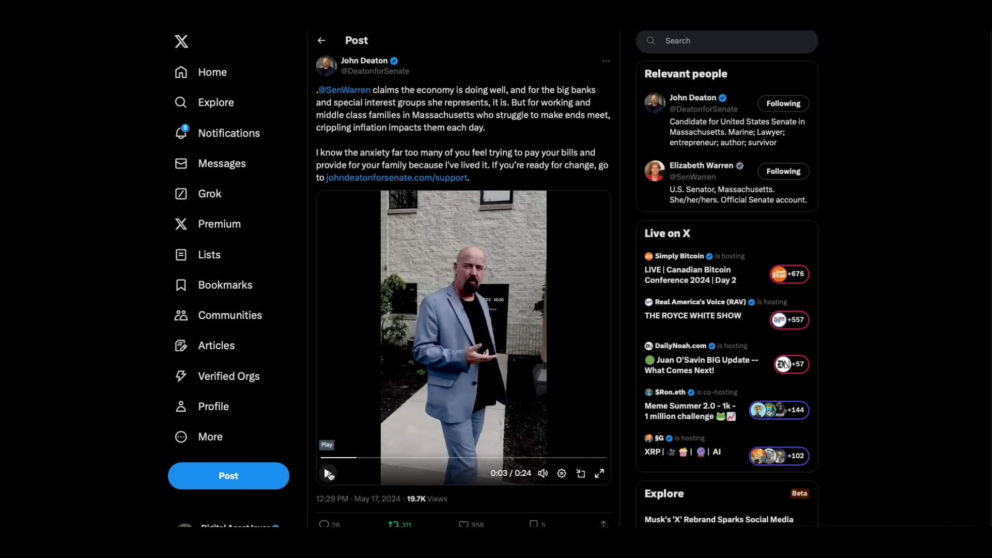
left_click(329, 473)
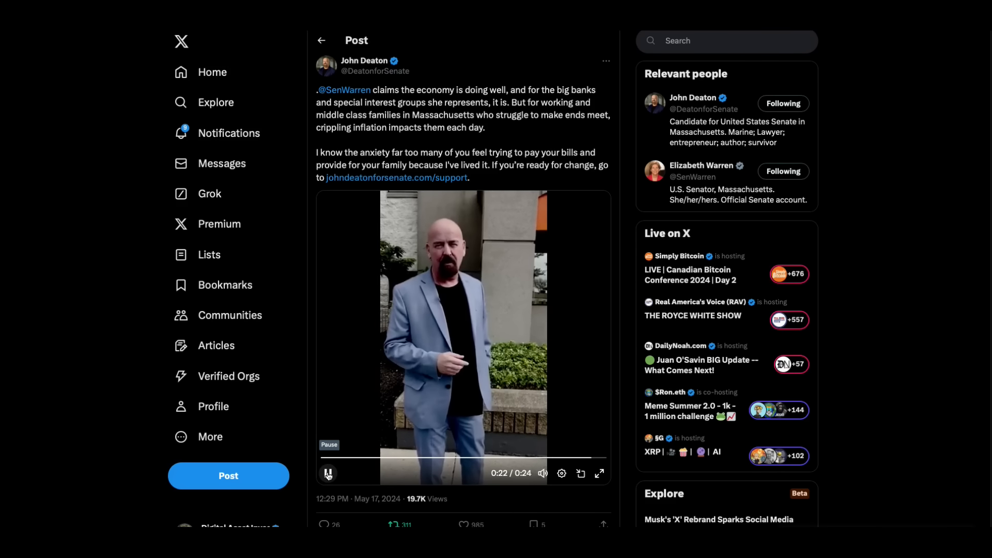
left_click(327, 473)
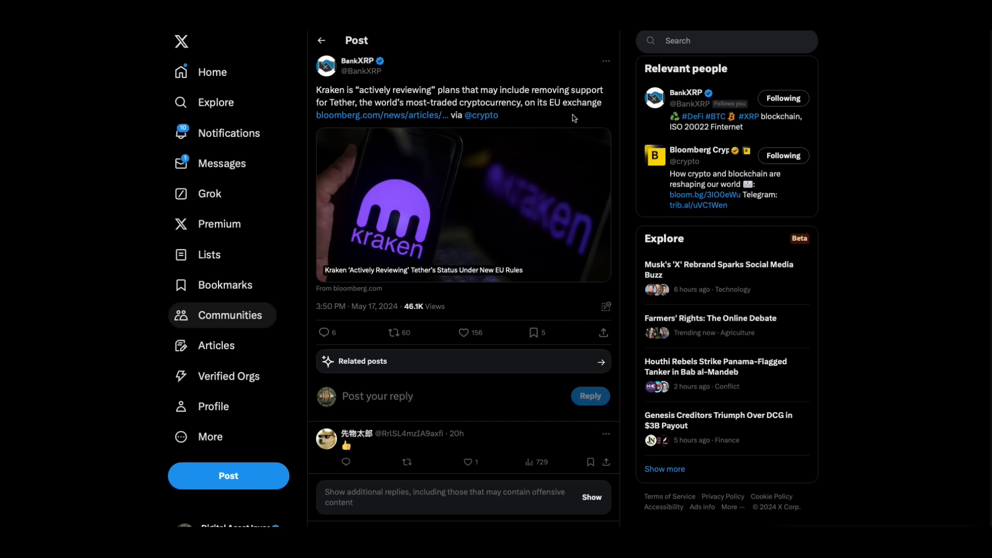
Open Bloomberg's Kraken–Tether EU rules article and read down to its byline and first paragraph
left_click(380, 115)
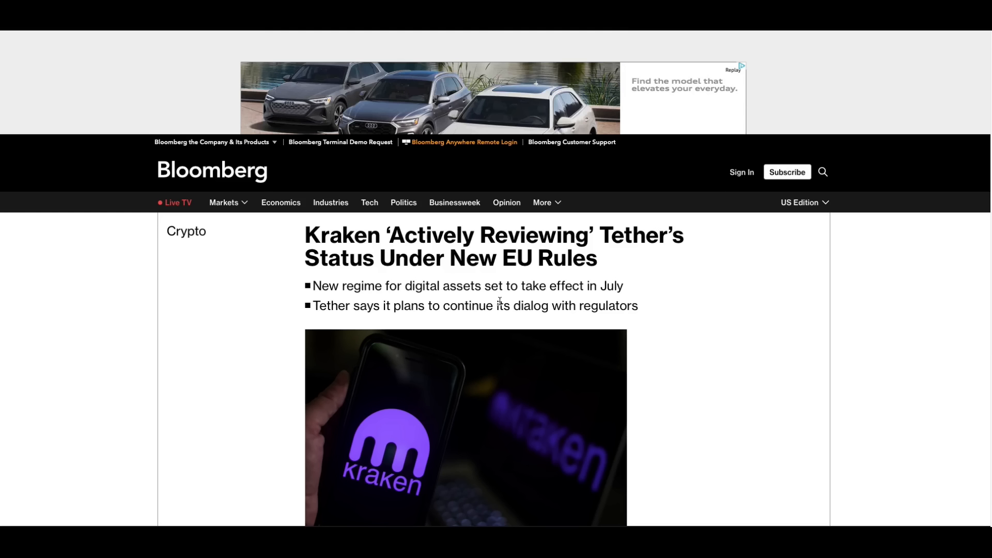
mouse_move(584, 301)
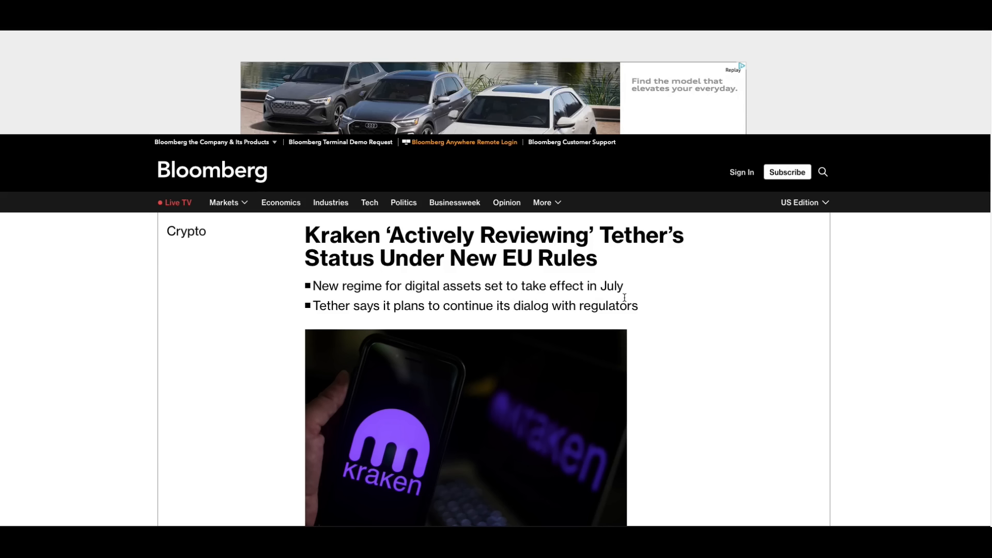
mouse_move(368, 349)
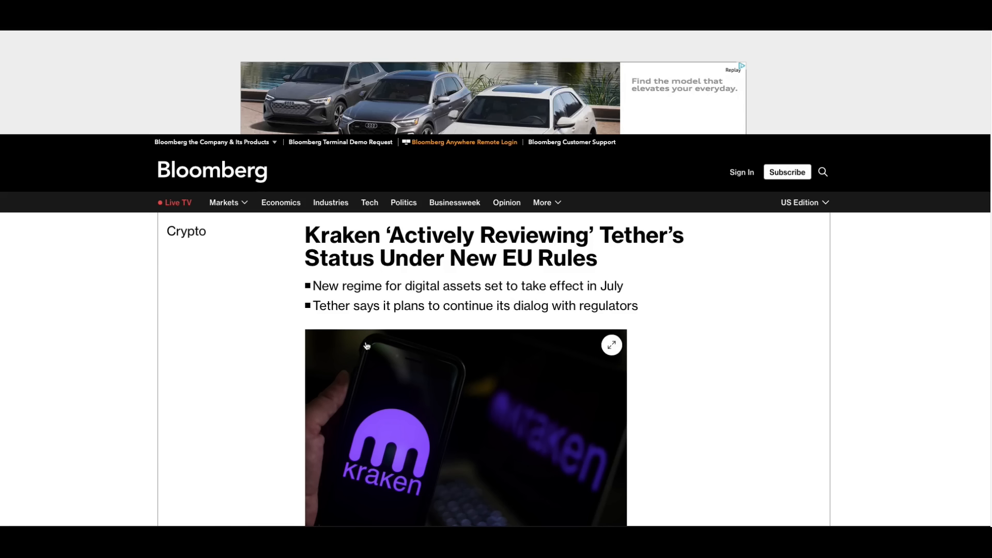
scroll("down", 3)
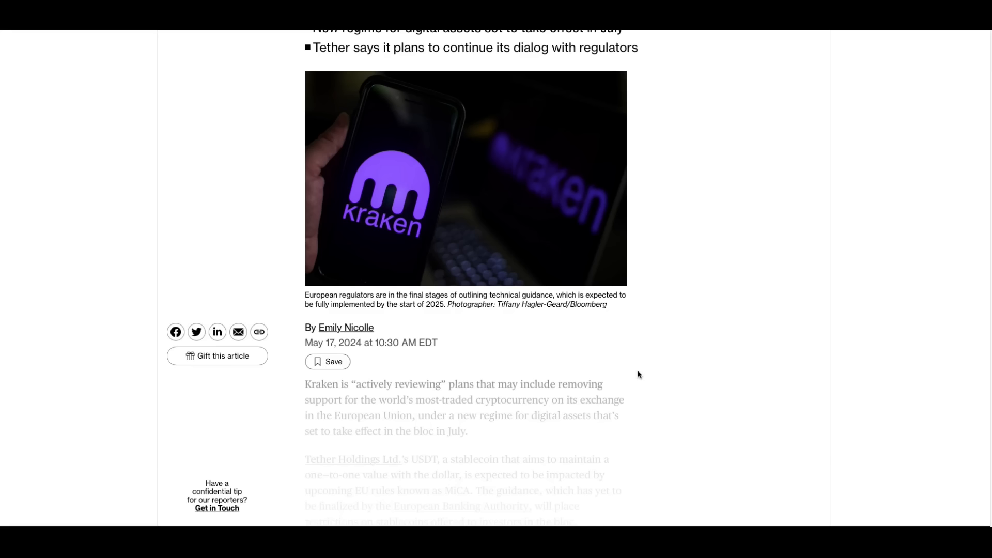
mouse_move(675, 328)
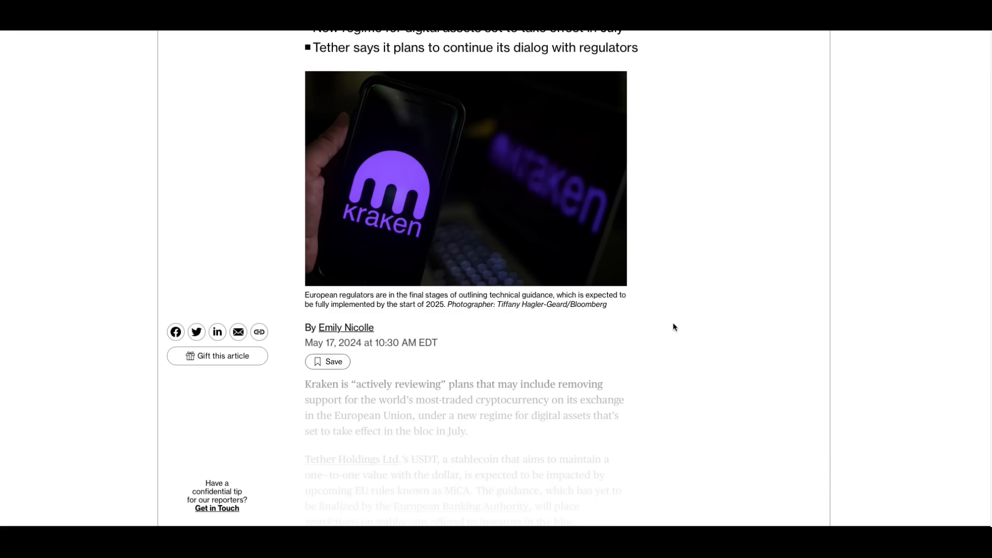
scroll("up", 3)
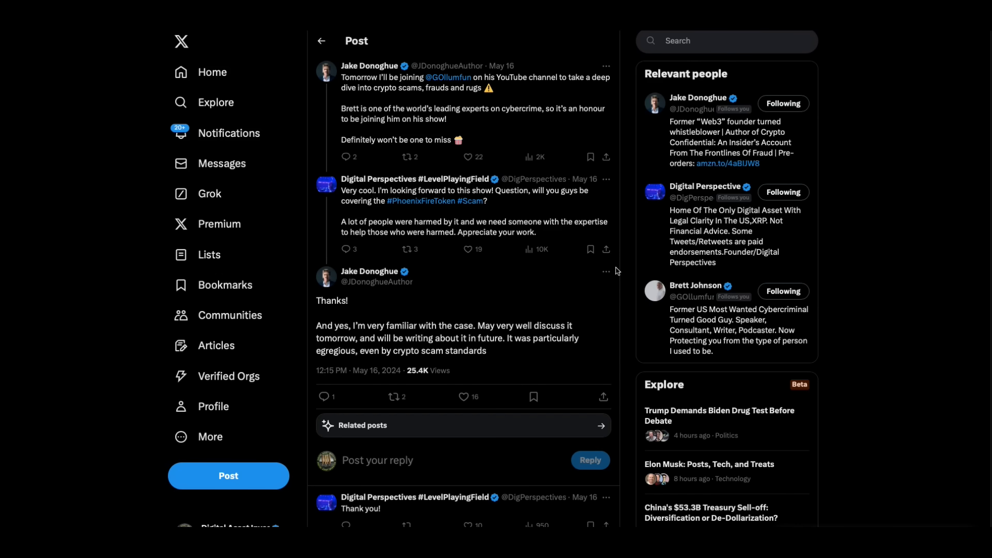
mouse_move(680, 226)
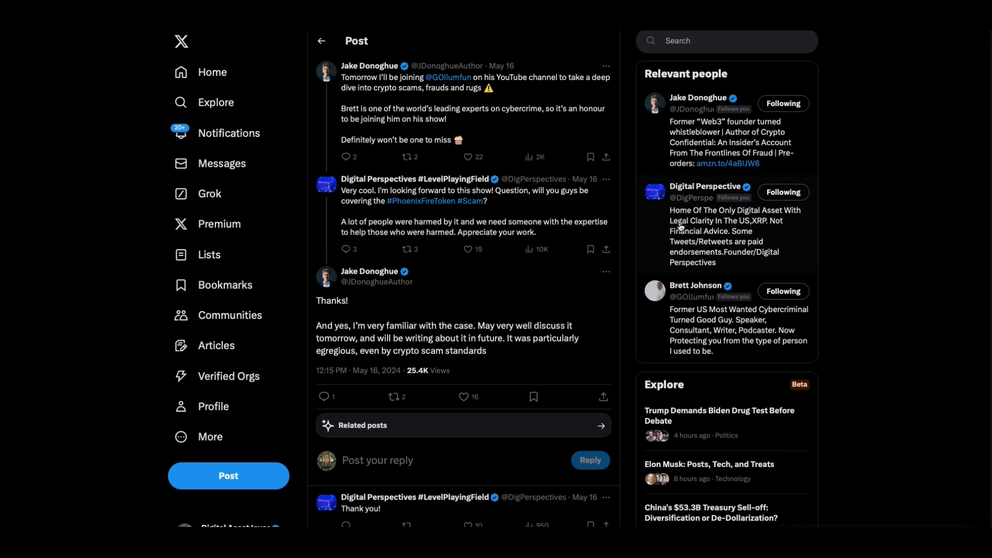
mouse_move(451, 80)
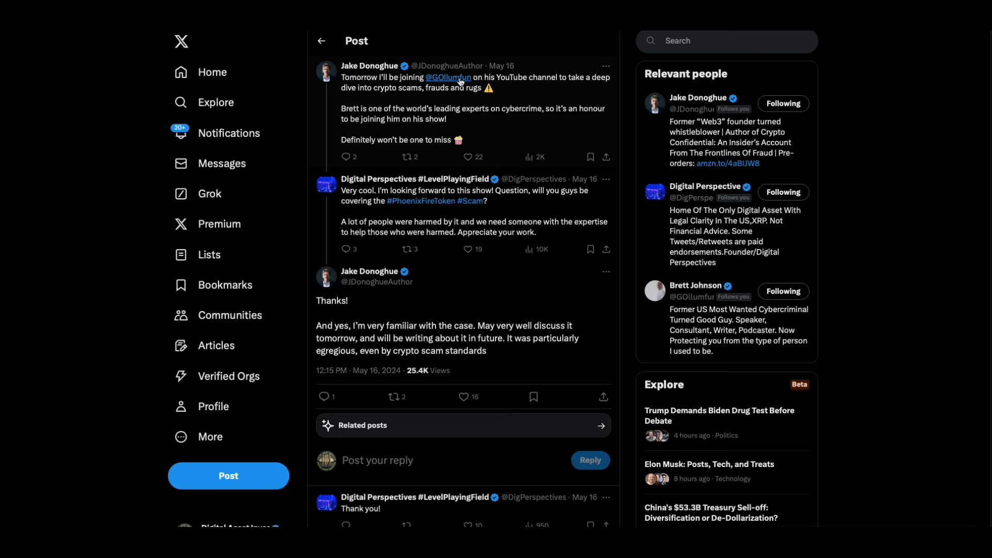
mouse_move(448, 77)
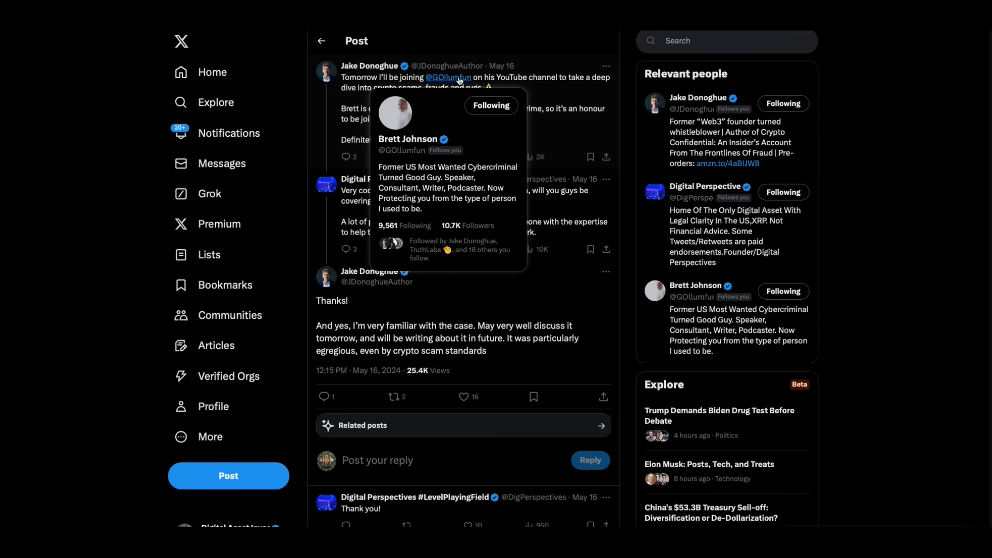
mouse_move(631, 234)
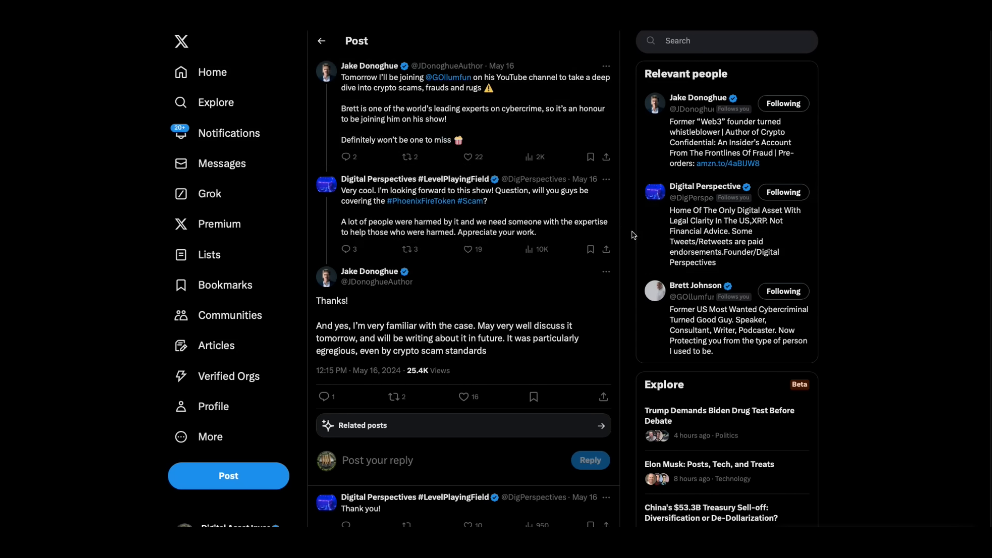
mouse_move(472, 216)
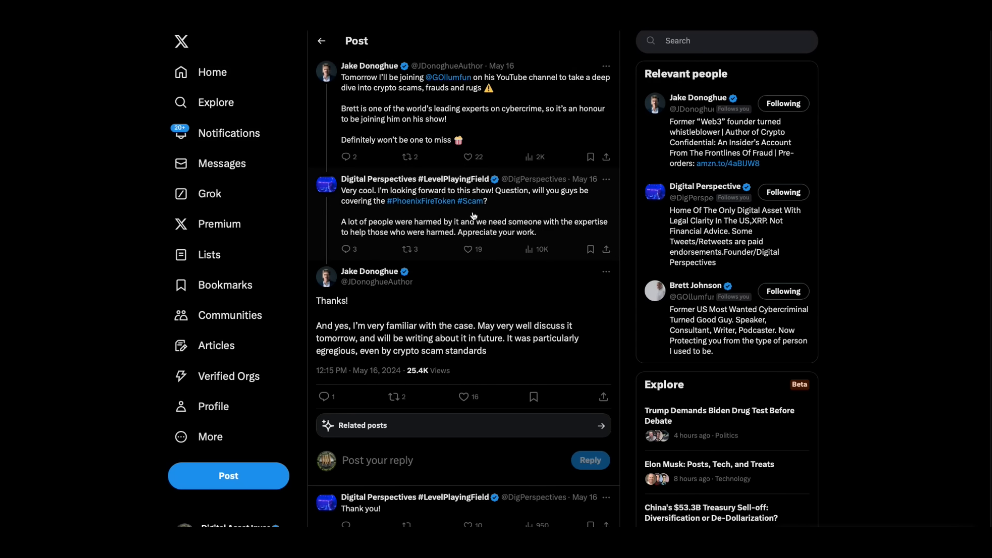
mouse_move(556, 214)
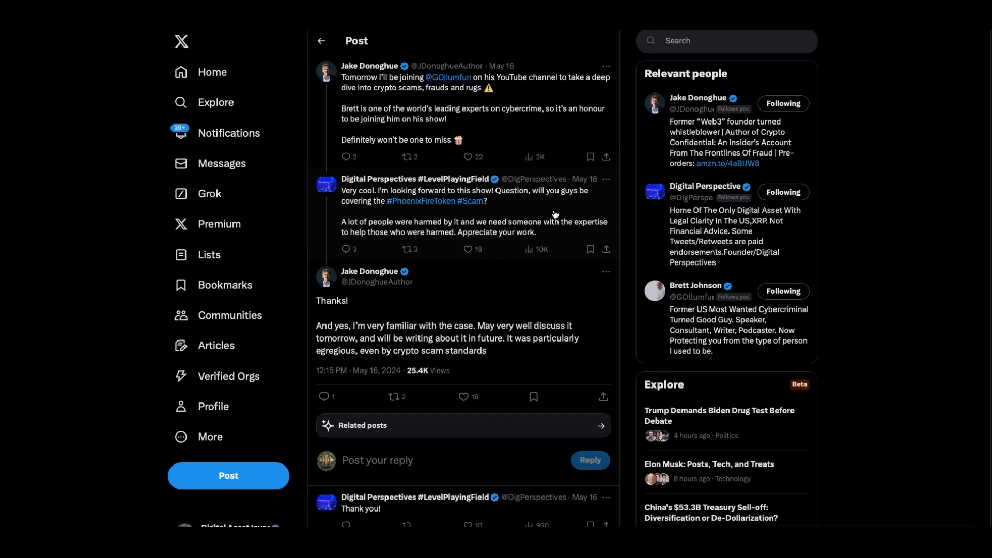
mouse_move(516, 214)
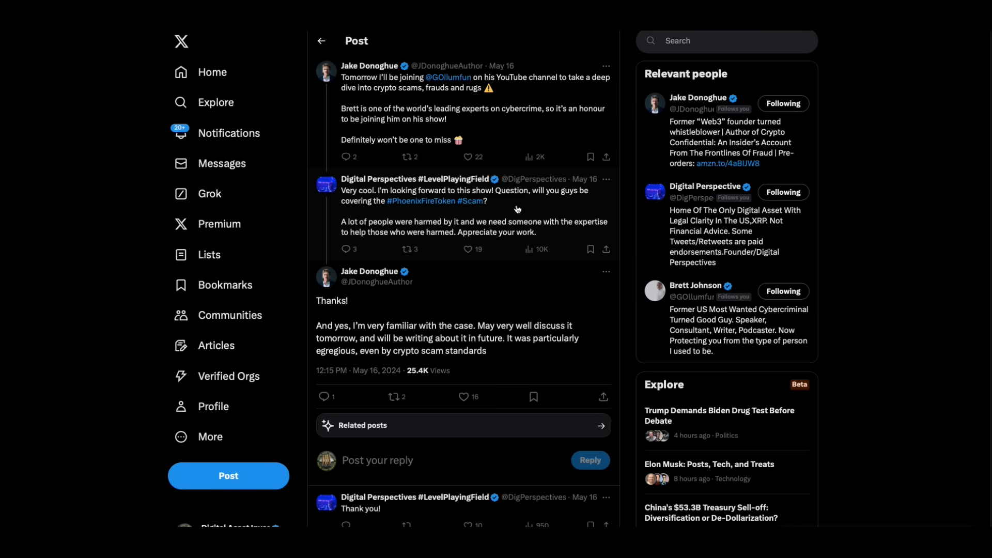
mouse_move(480, 347)
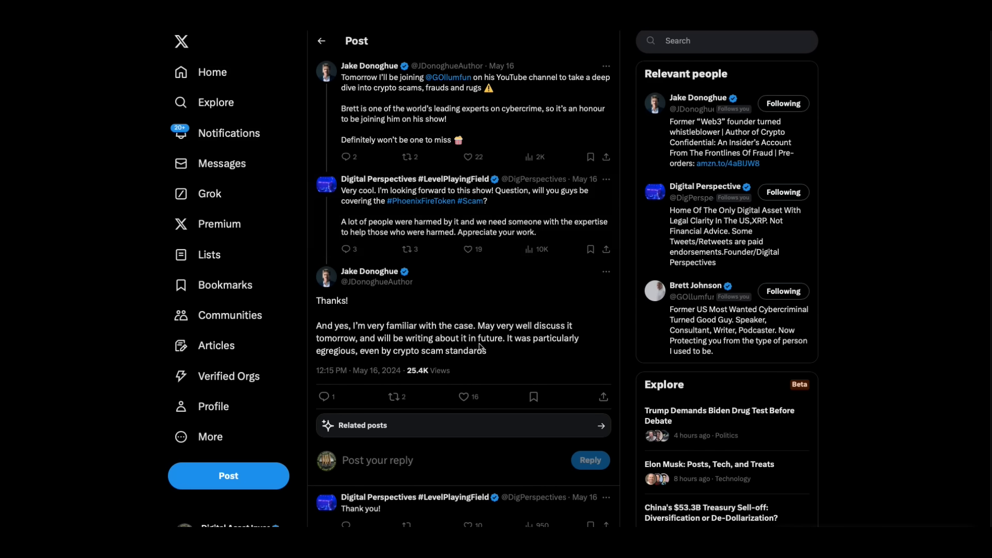
mouse_move(509, 356)
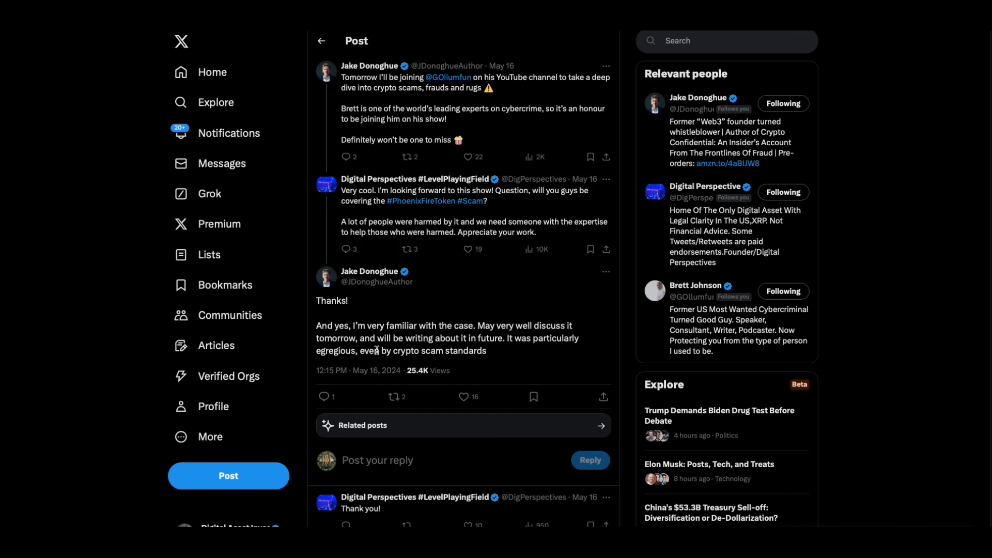
mouse_move(397, 353)
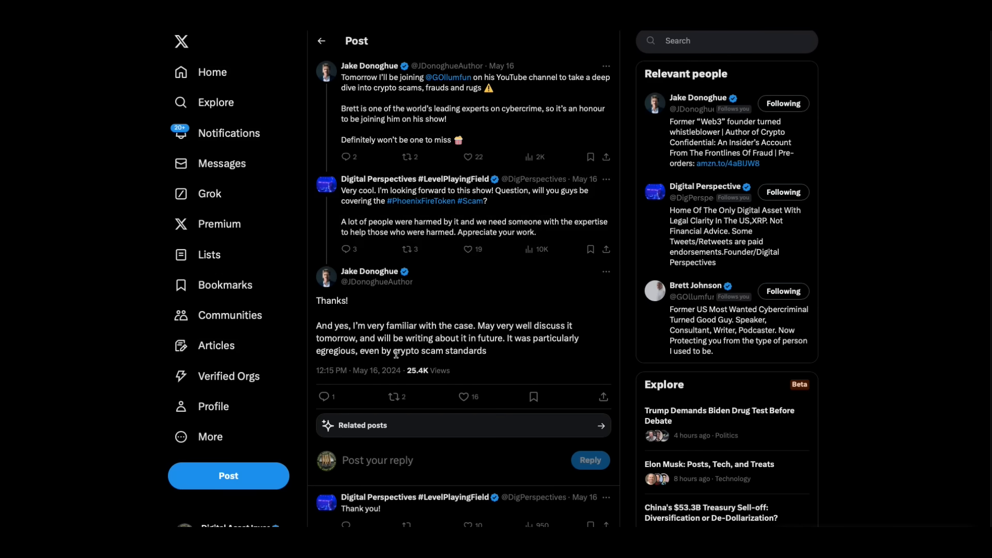
mouse_move(497, 355)
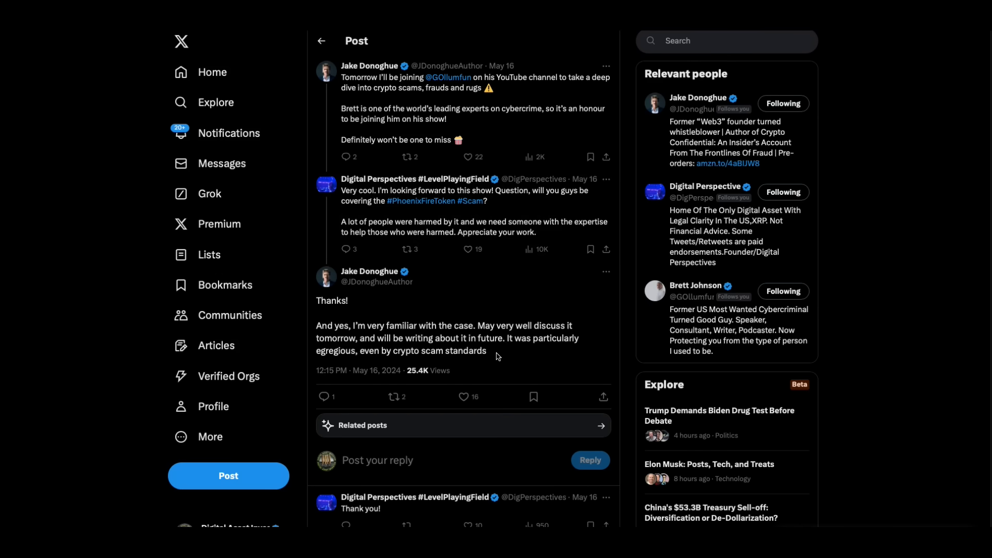
mouse_move(510, 348)
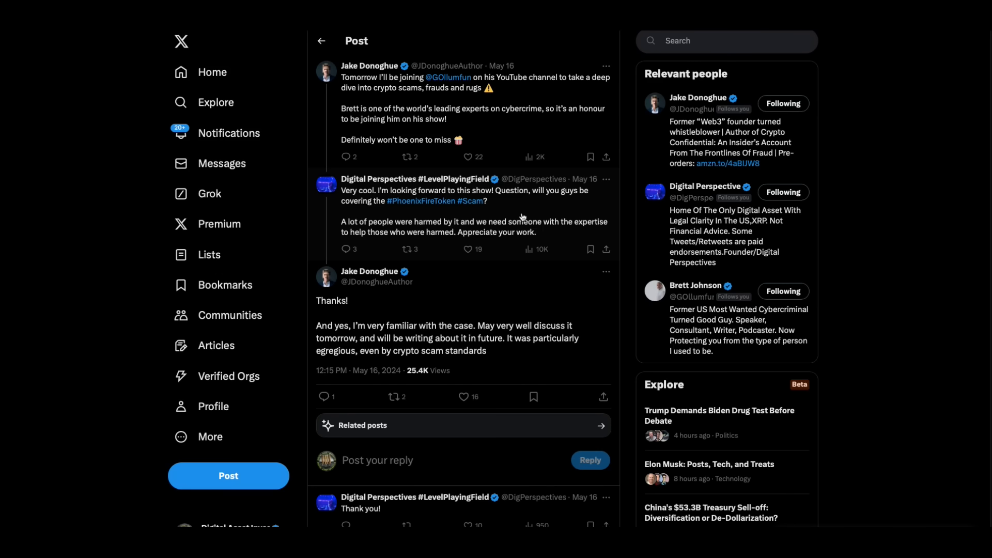
mouse_move(517, 260)
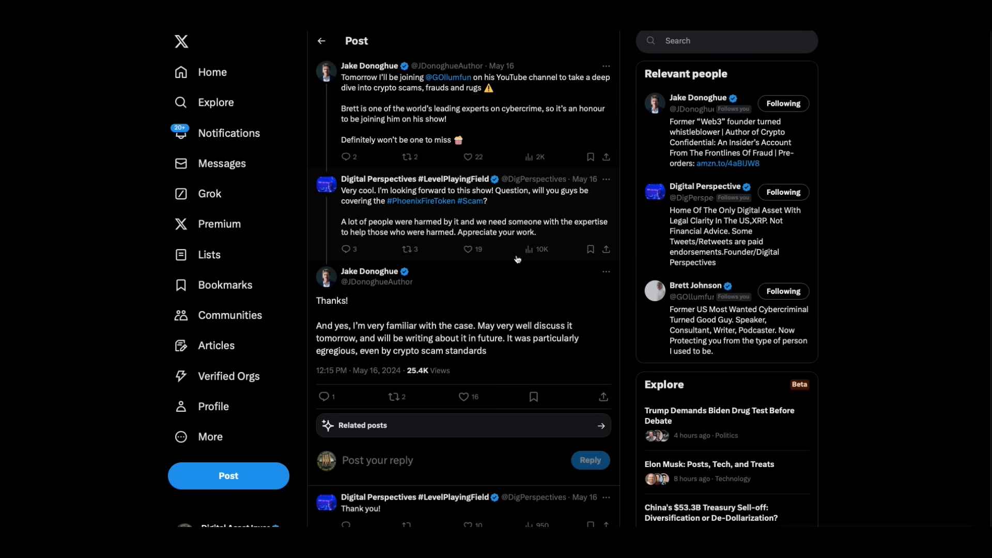
mouse_move(629, 211)
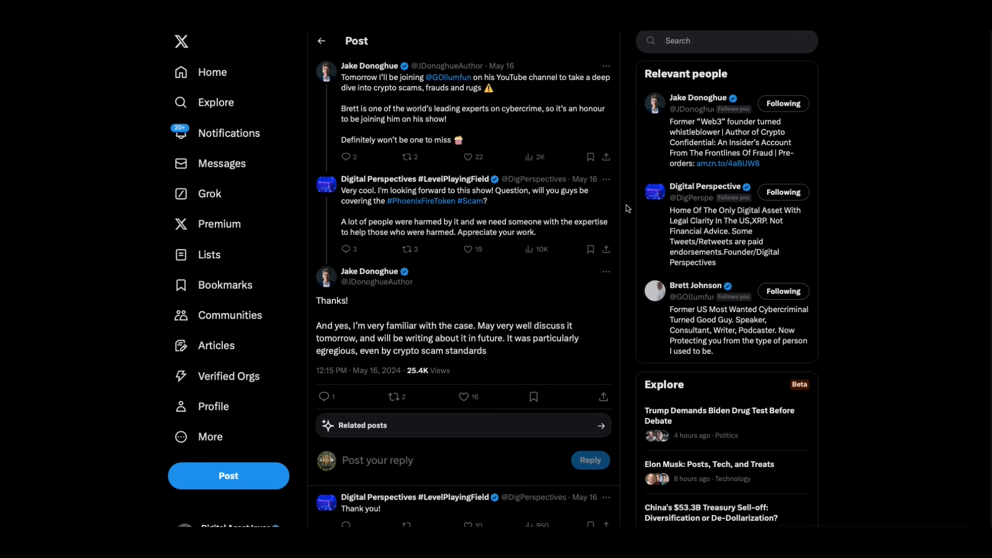
mouse_move(382, 291)
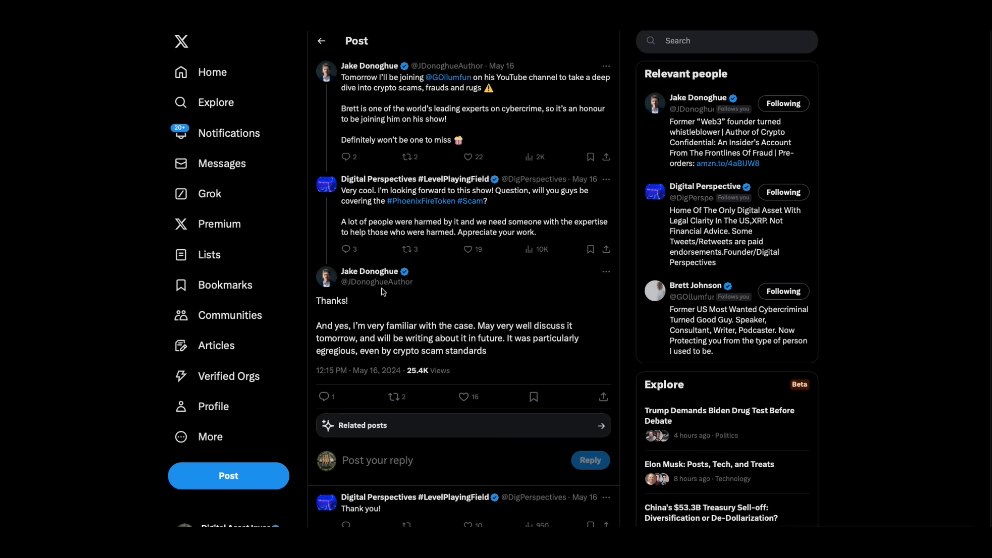
mouse_move(369, 271)
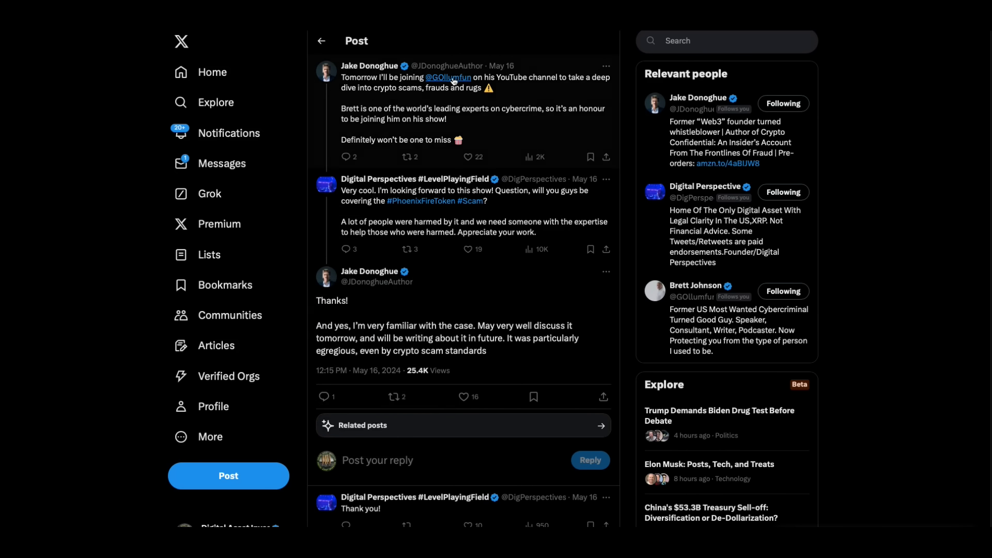
mouse_move(448, 77)
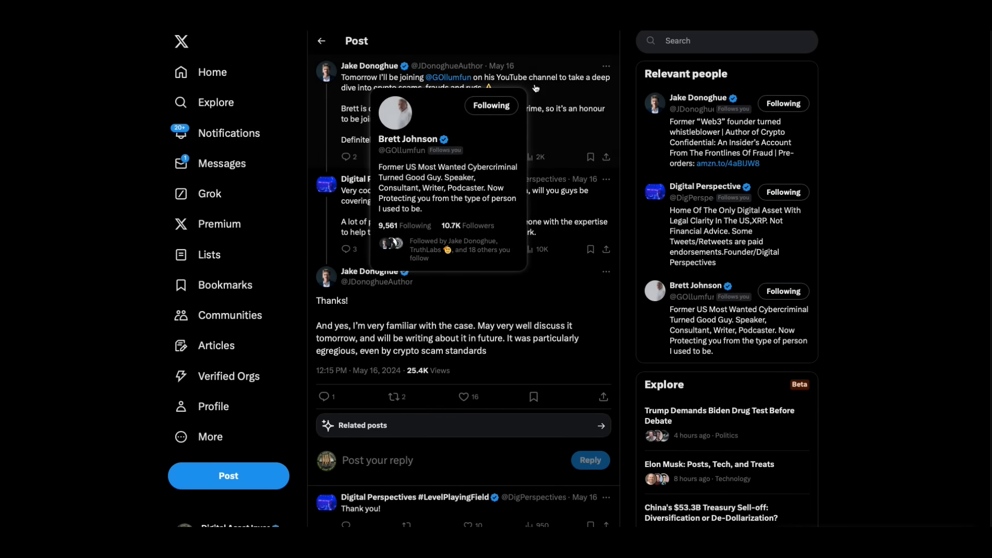
mouse_move(738, 32)
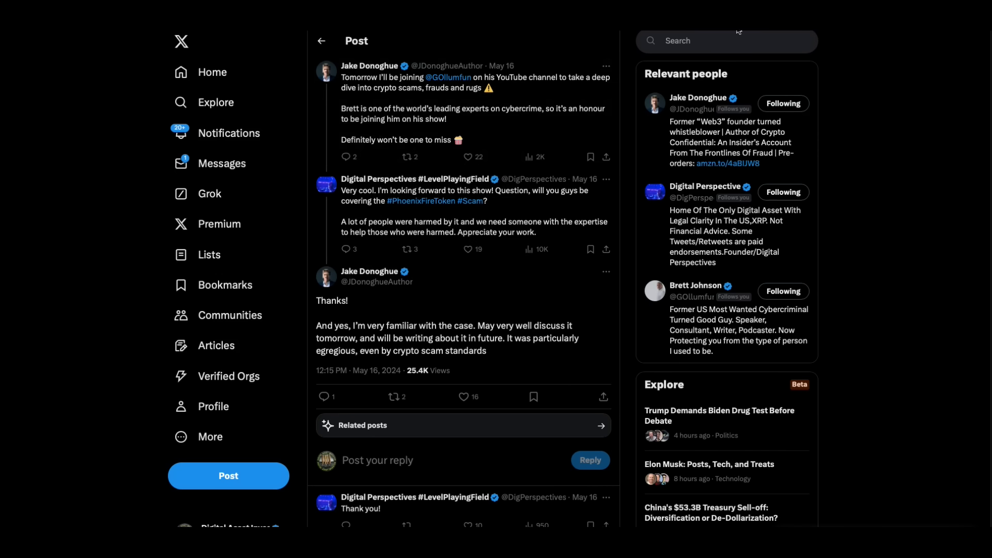